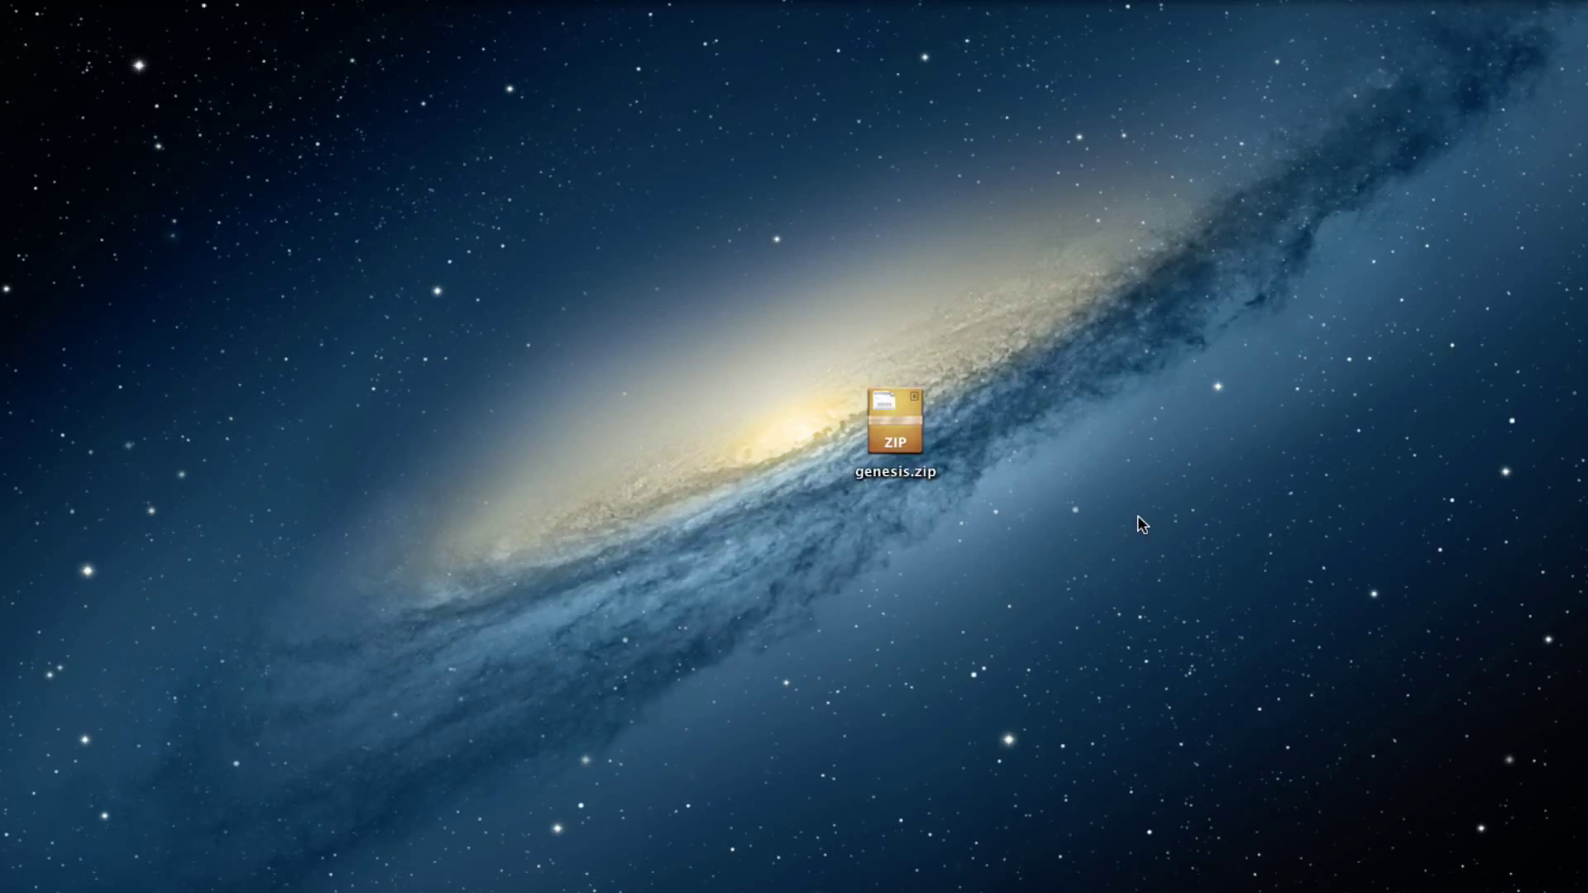
mouse_move(888, 435)
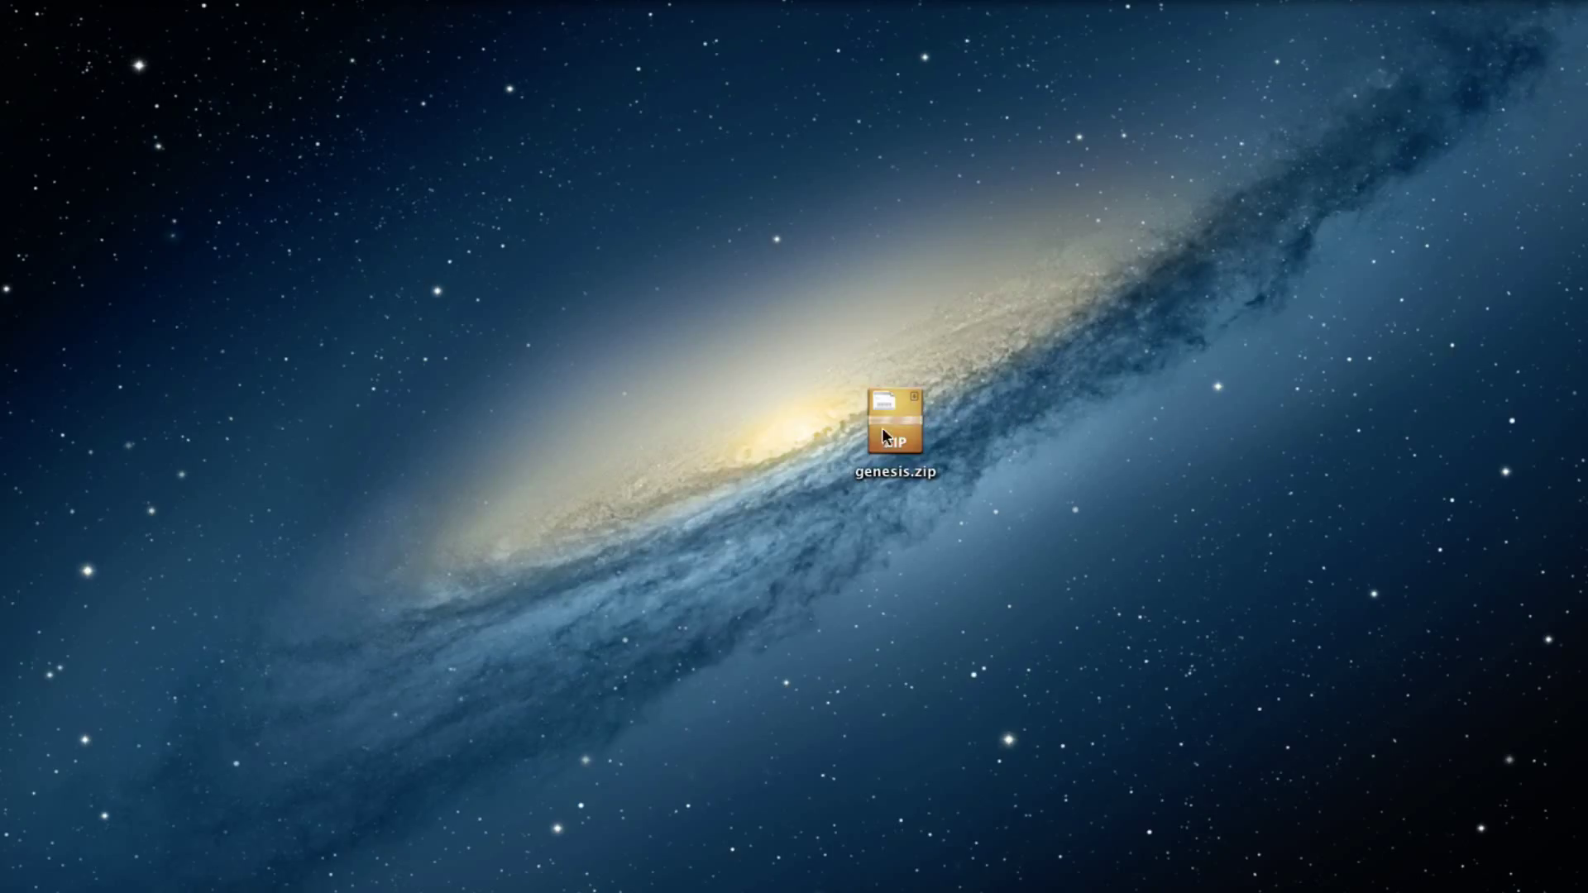
- Move genesis.zip to the right-hand edge of the desktop
left_click(893, 415)
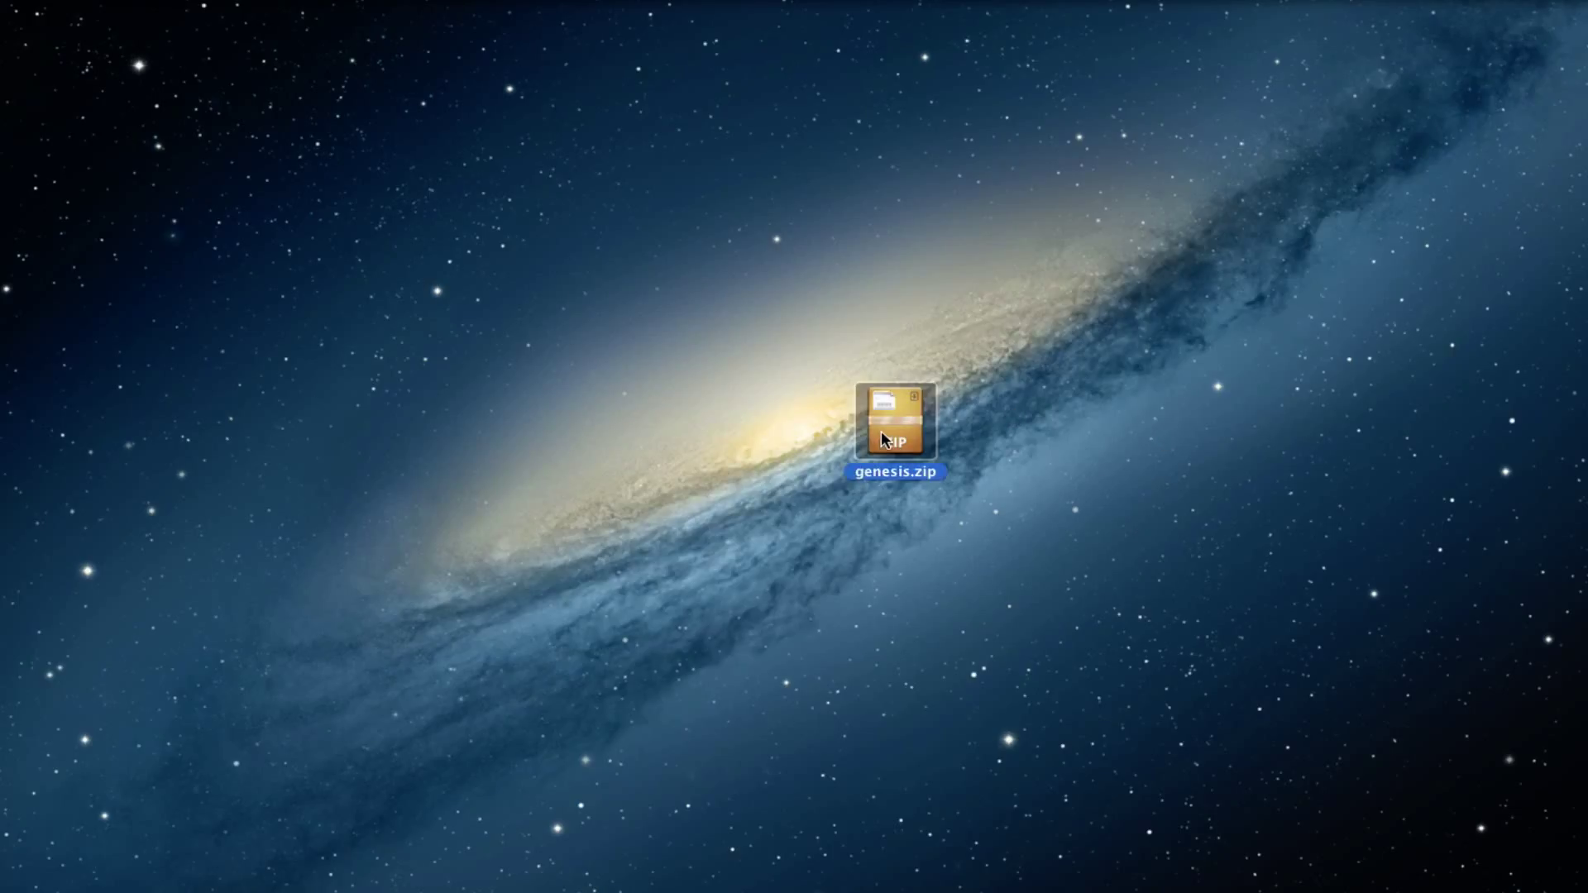
left_click_drag(895, 420, 1540, 396)
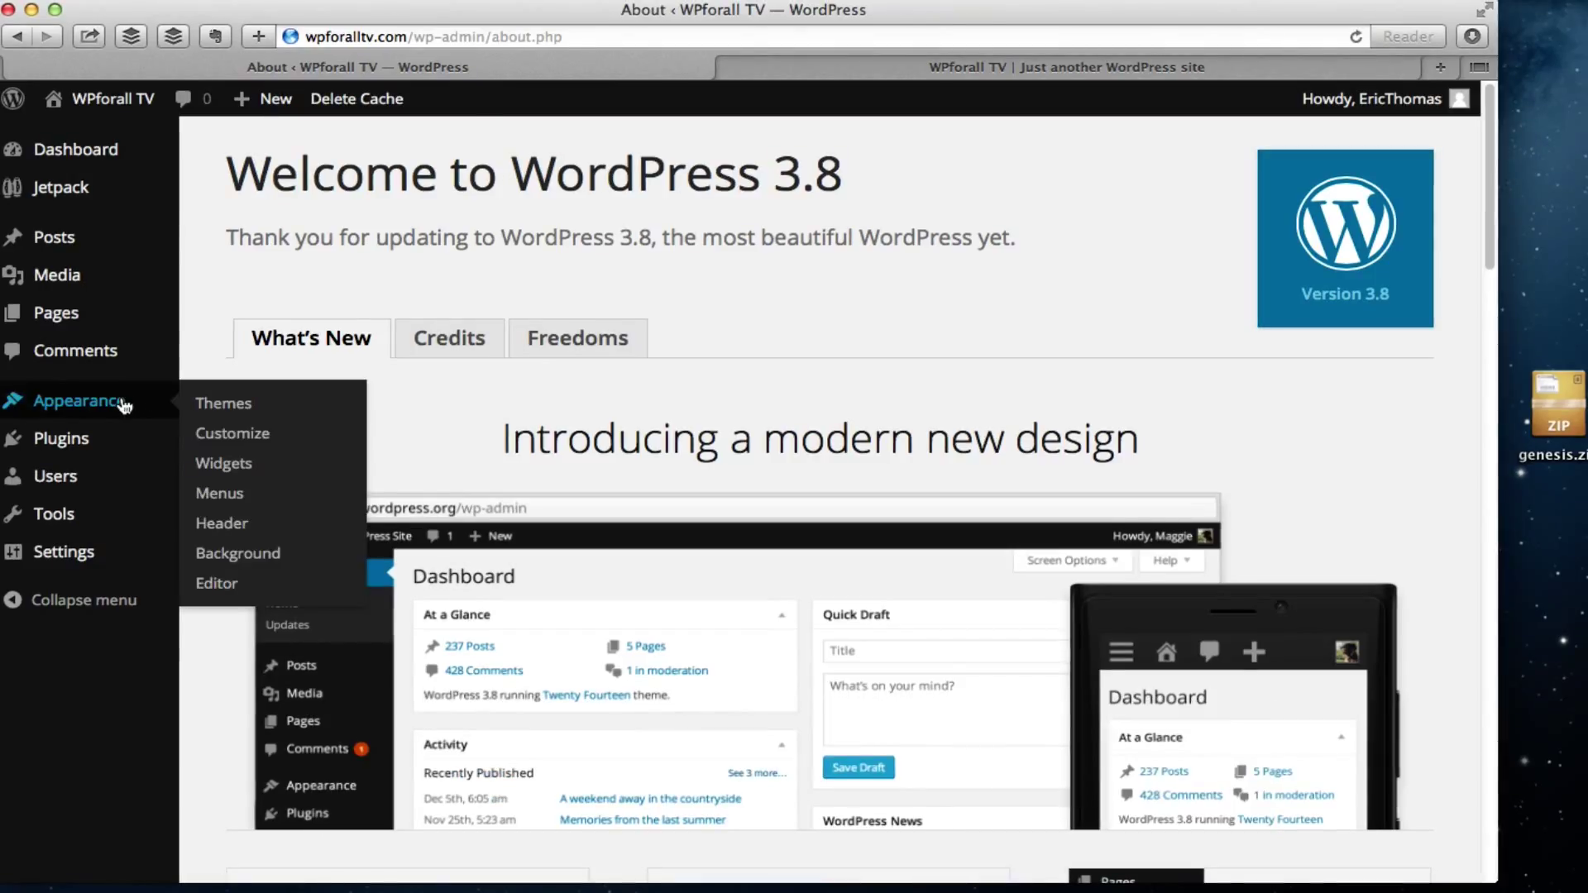
mouse_move(223, 404)
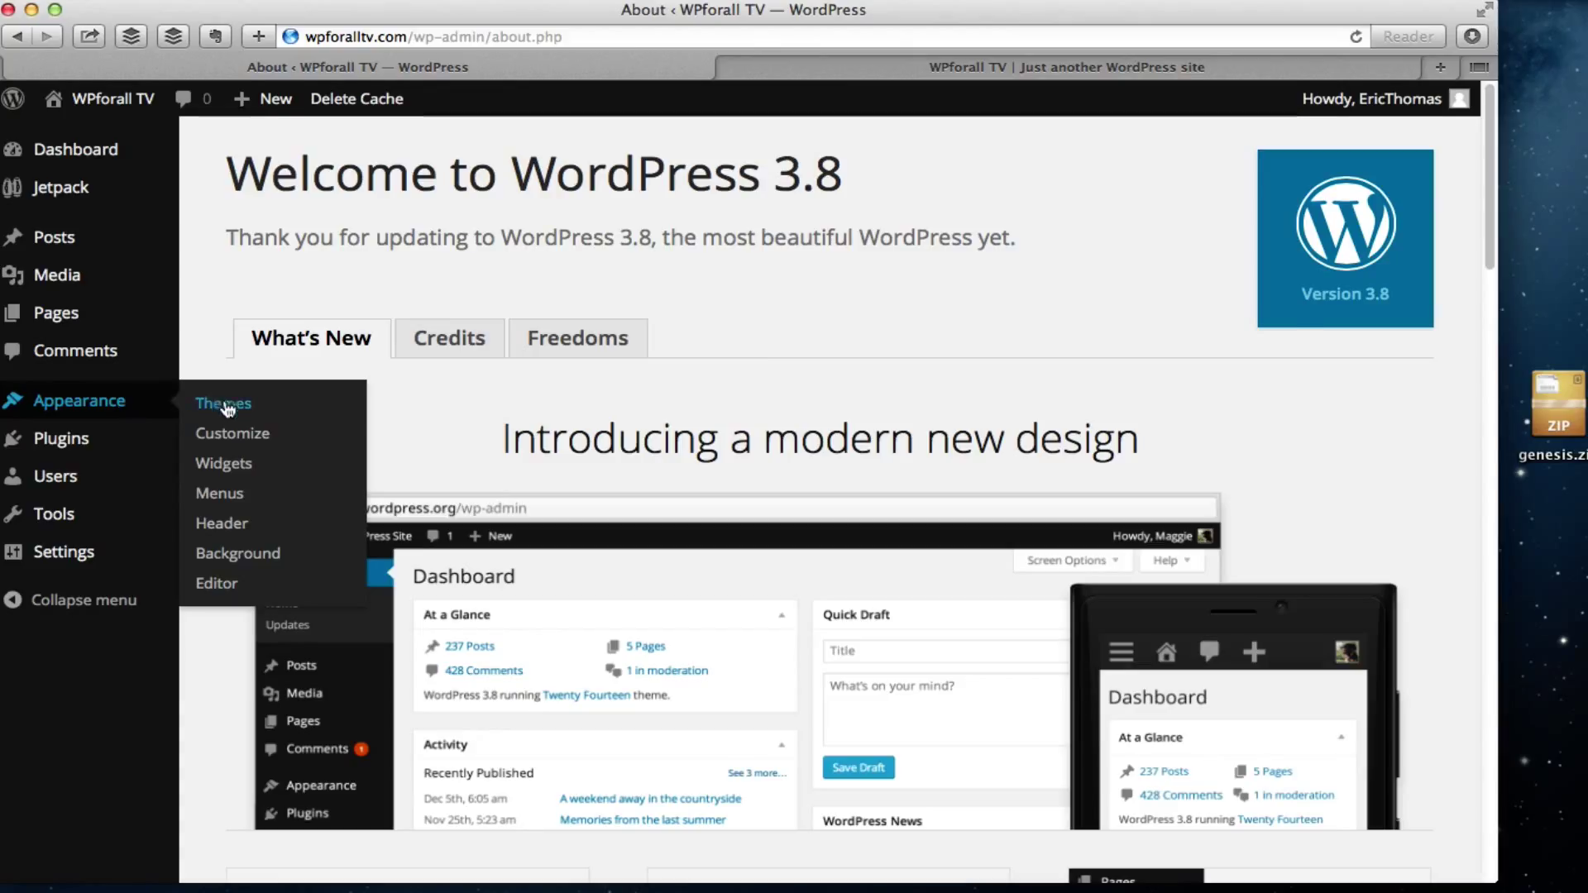
- Go to Appearance > Themes and start Add New from the installed themes page
left_click(223, 404)
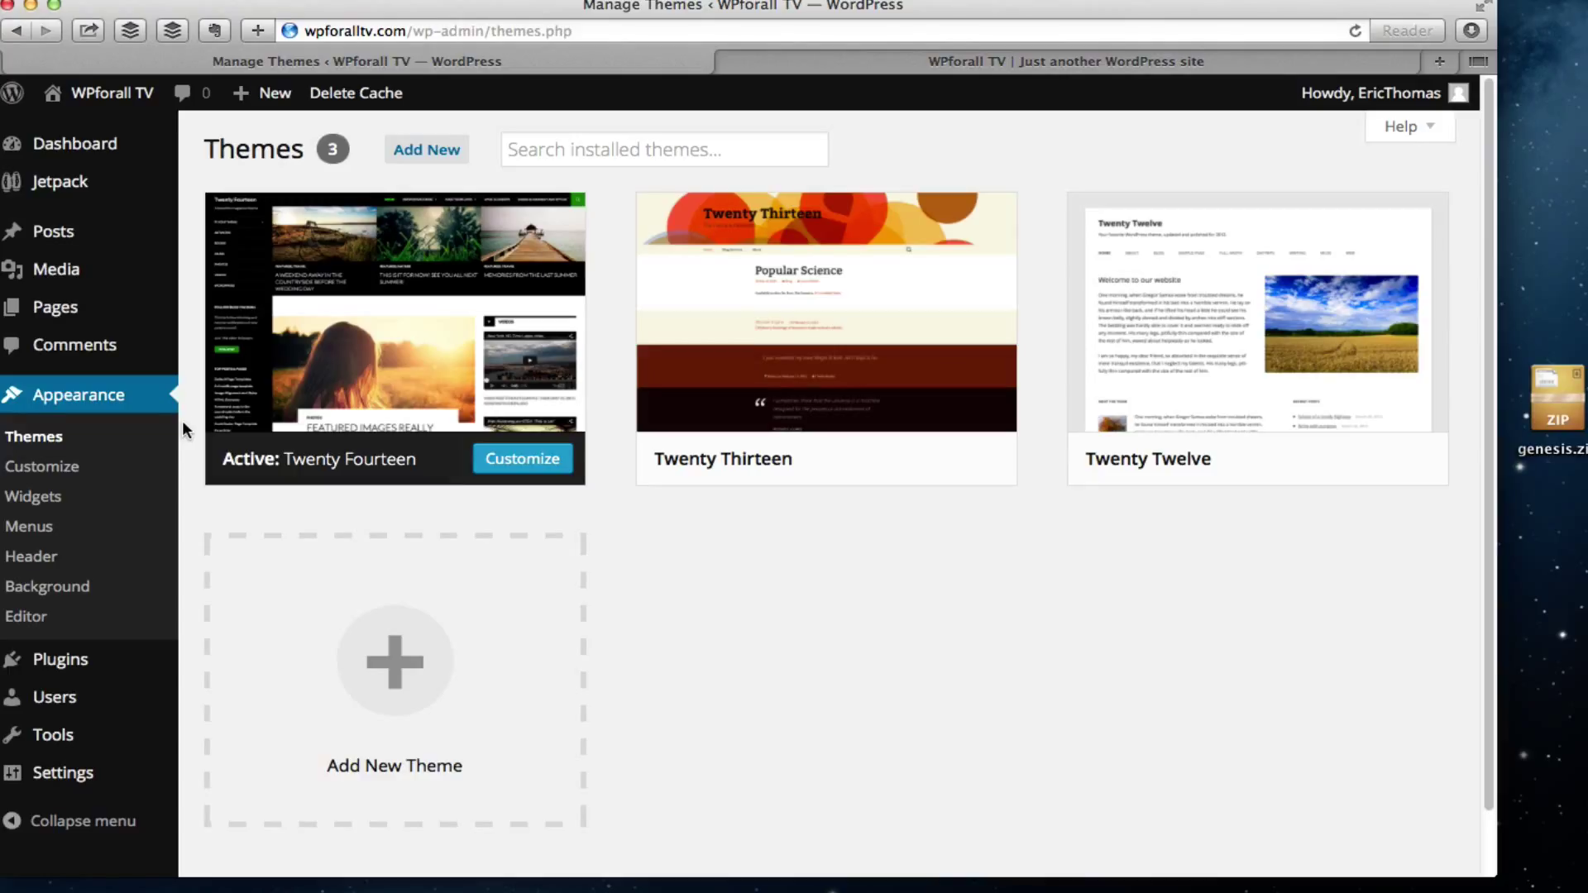
mouse_move(243, 405)
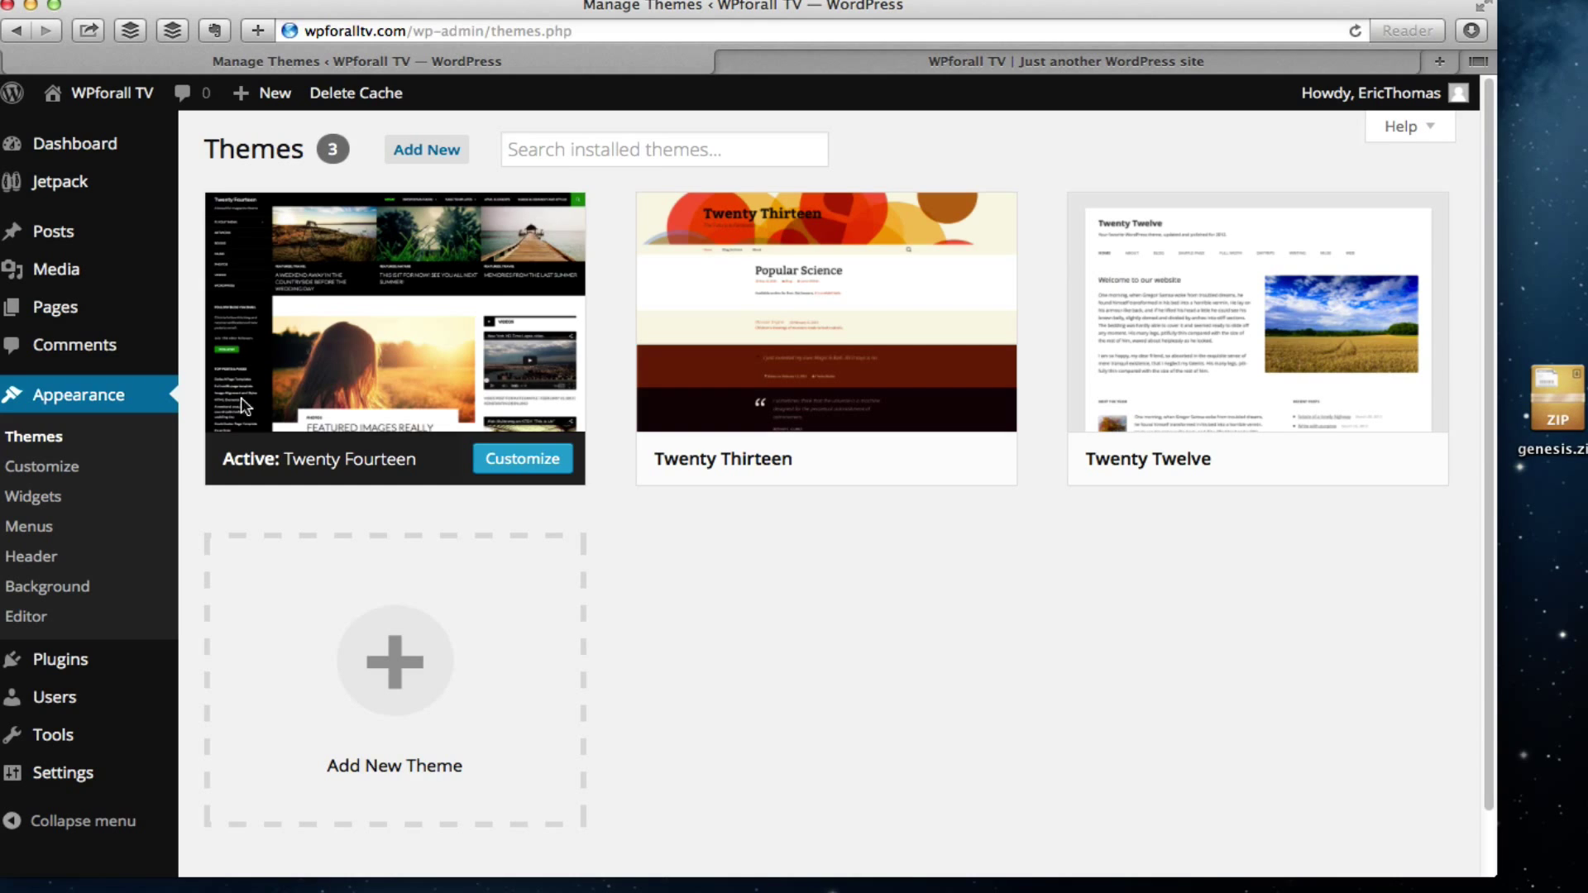
left_click(425, 149)
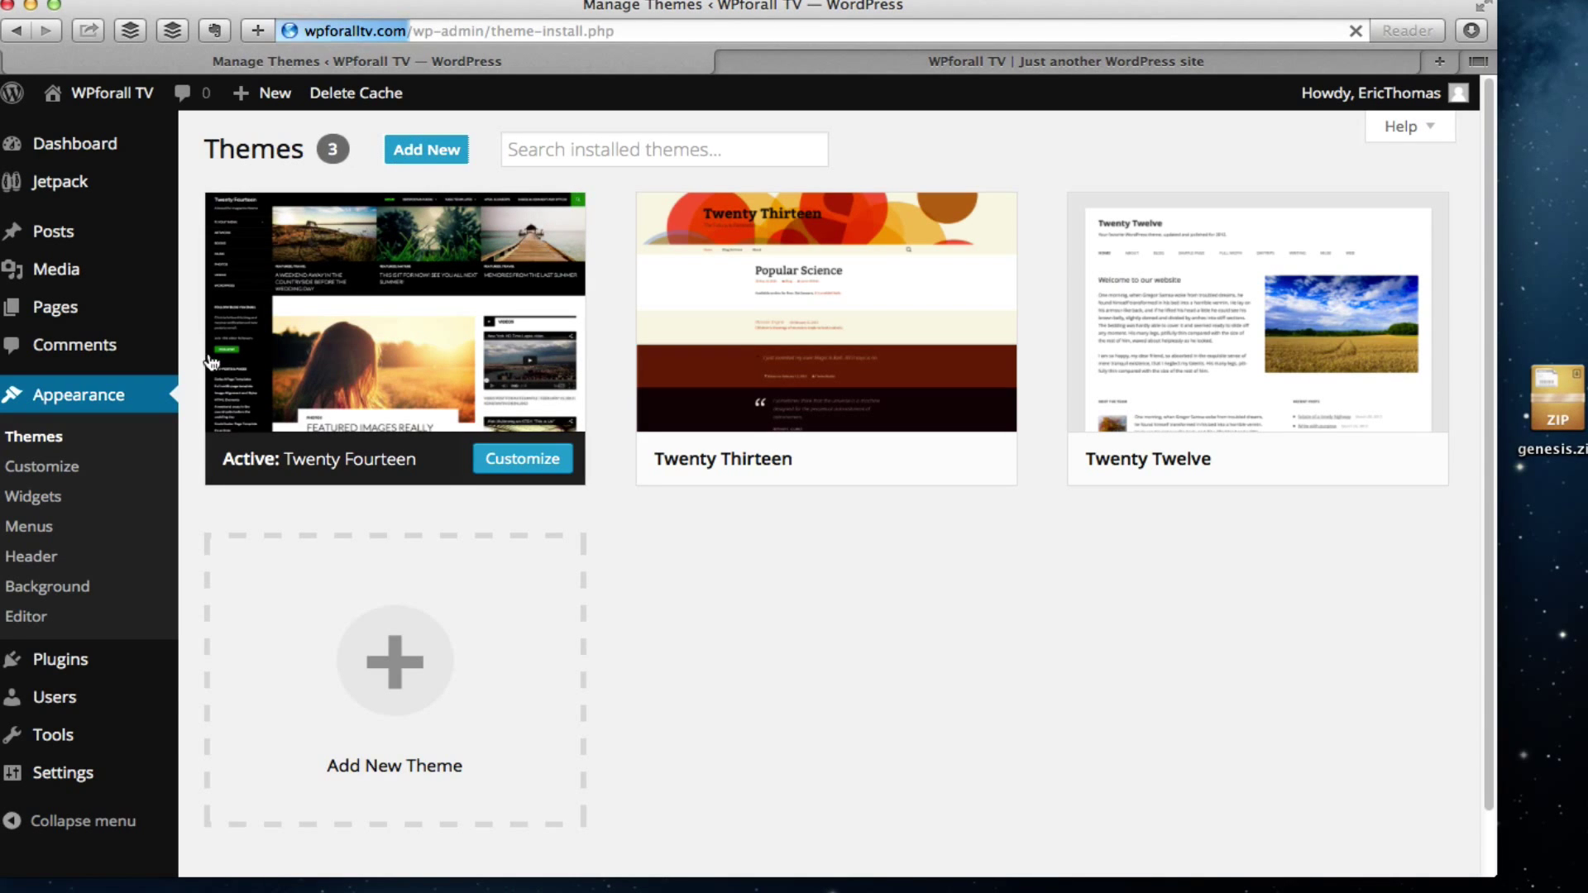
left_click(425, 149)
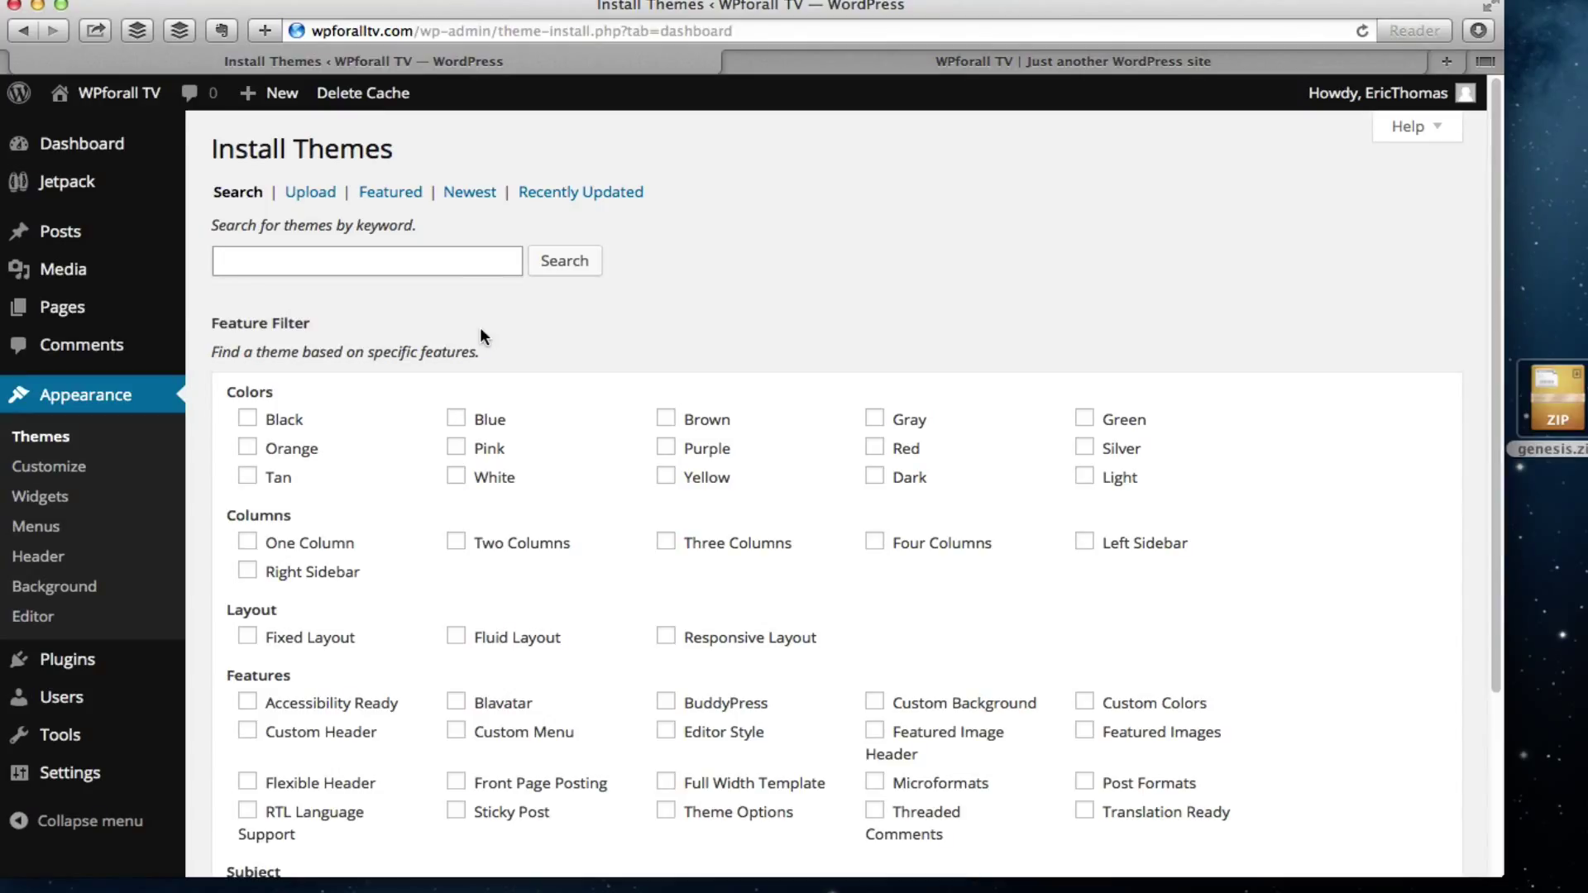
mouse_move(394, 218)
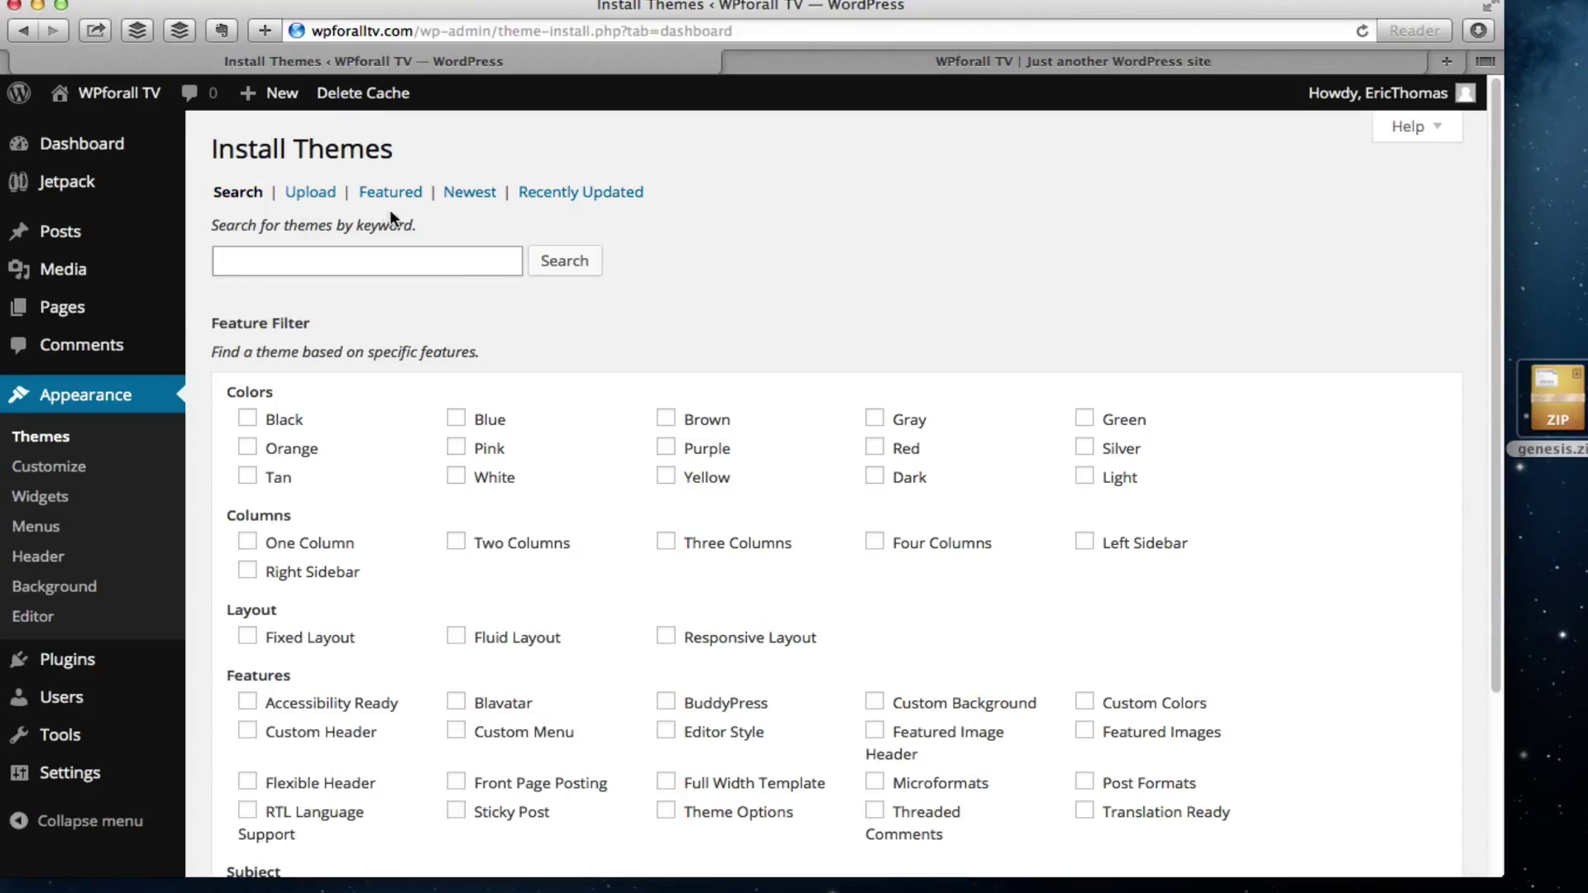
mouse_move(620, 255)
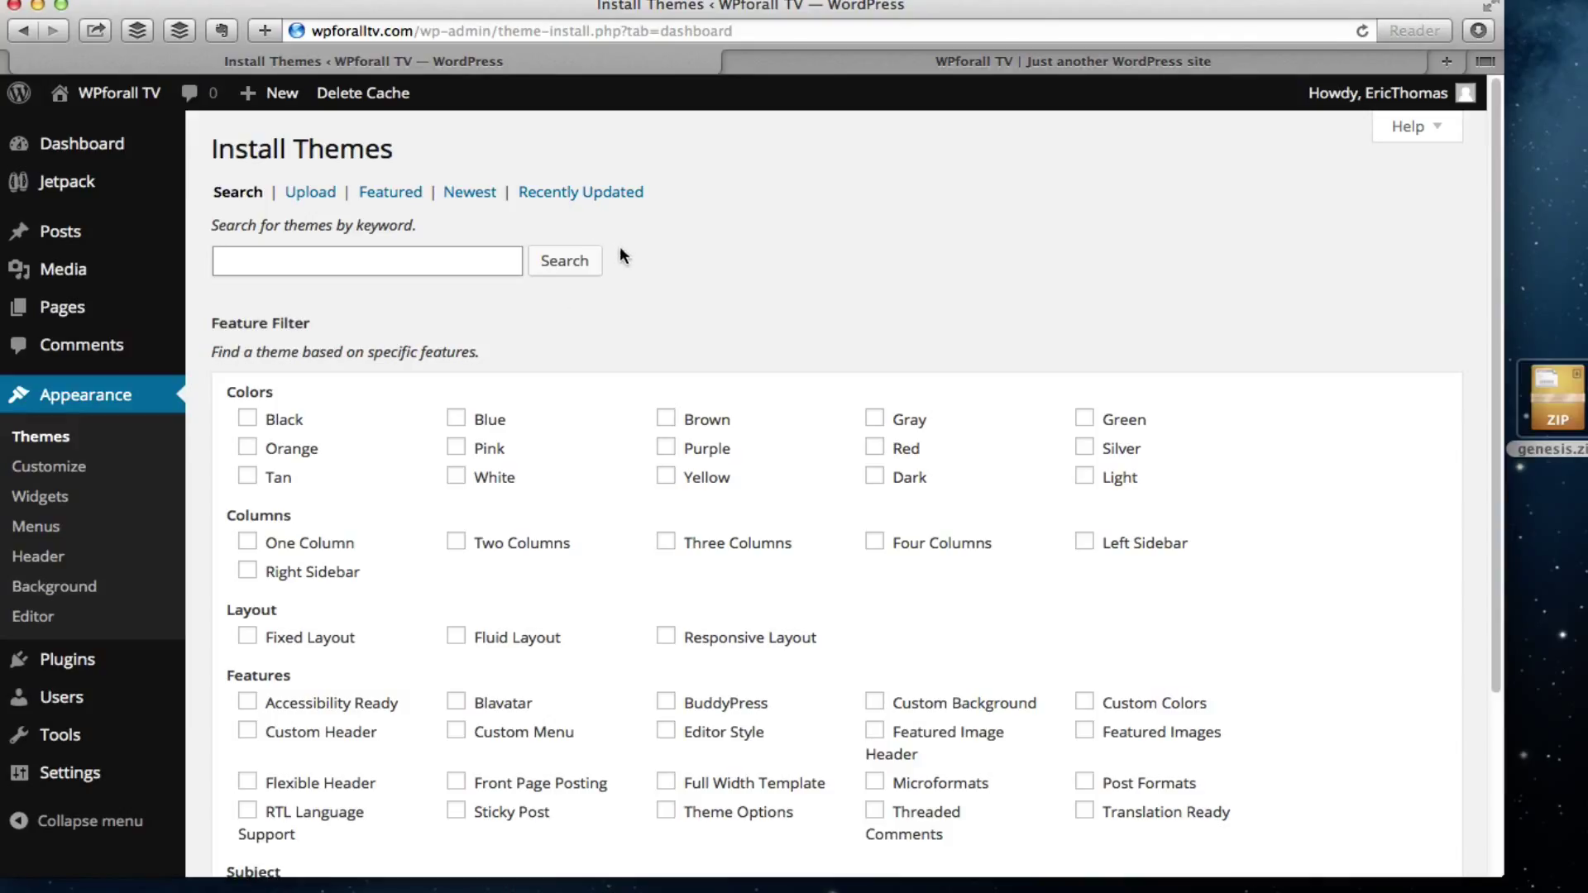
mouse_move(311, 192)
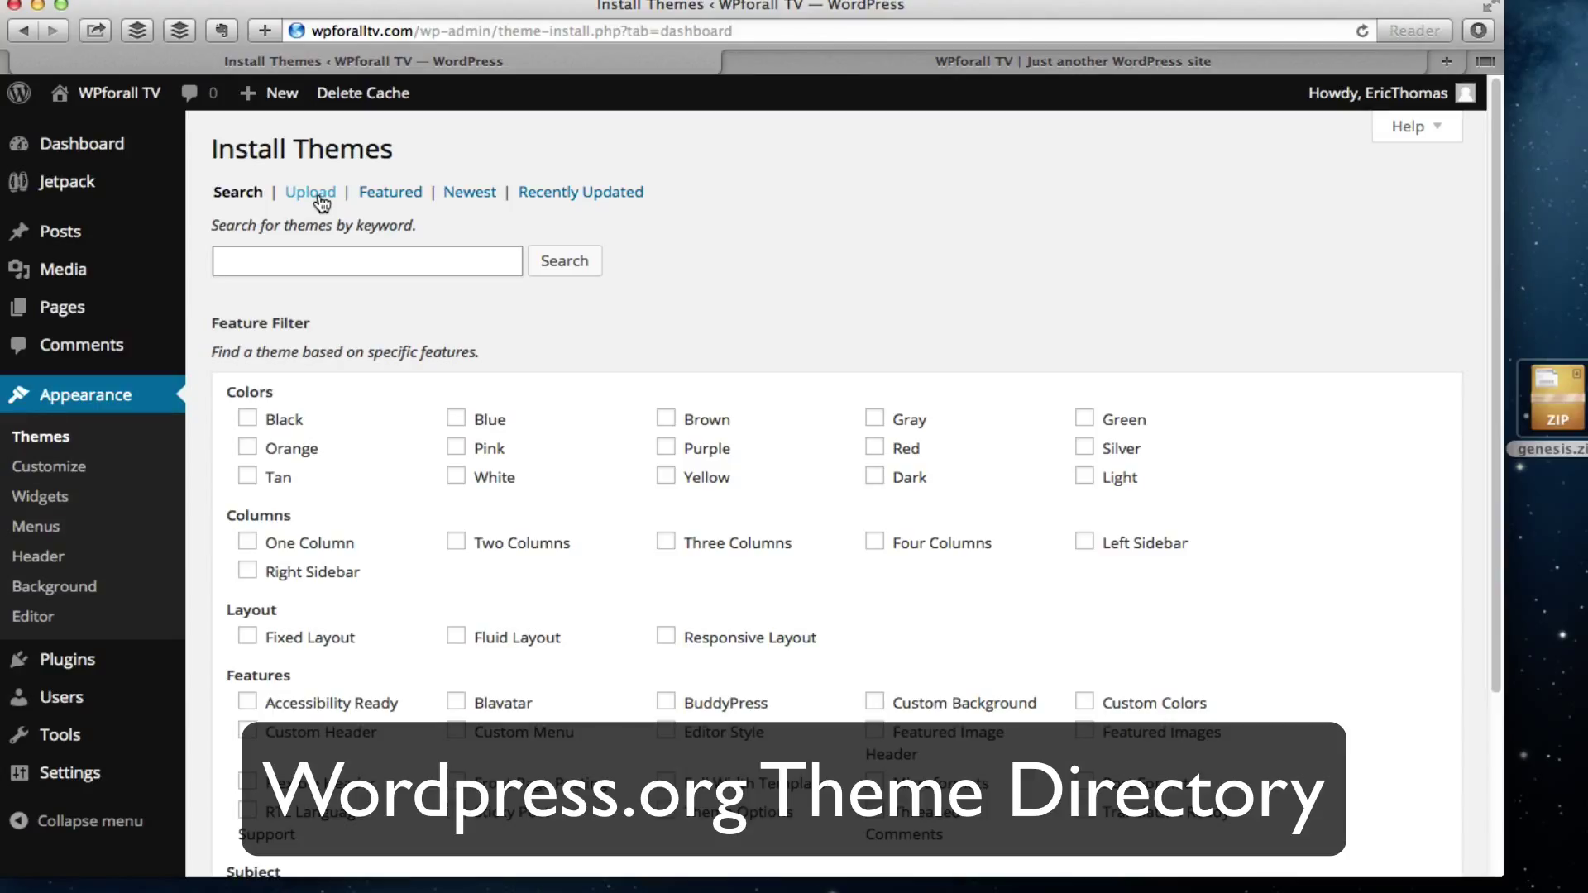
- Choose the Upload option on the Install Themes page
left_click(309, 192)
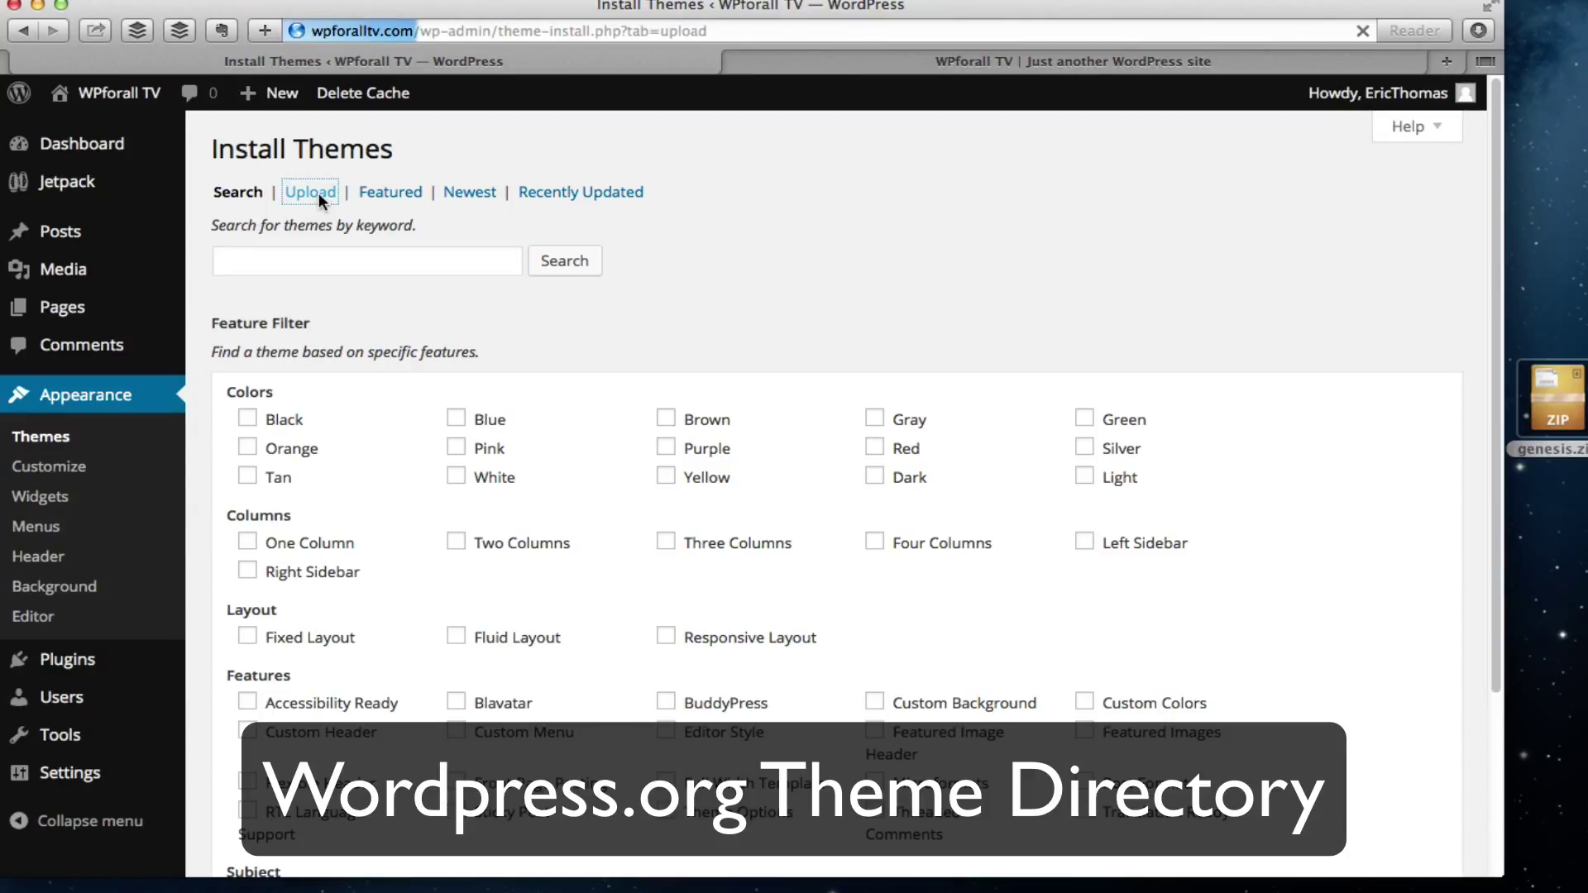
- Choose genesis.zip and install the Genesis theme with Install Now
left_click(308, 192)
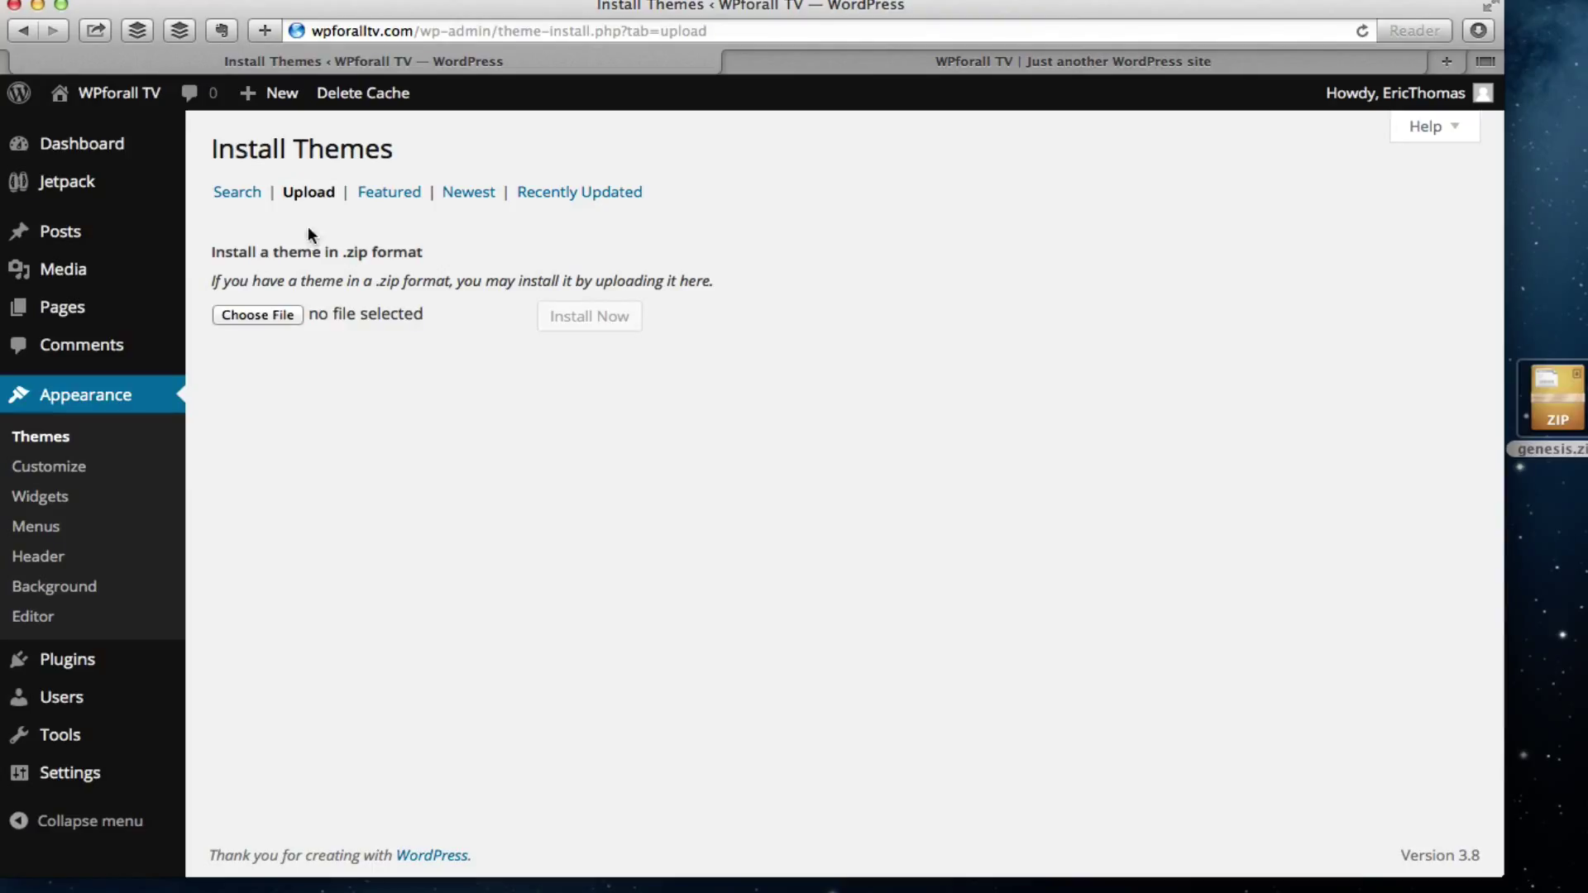
mouse_move(625, 450)
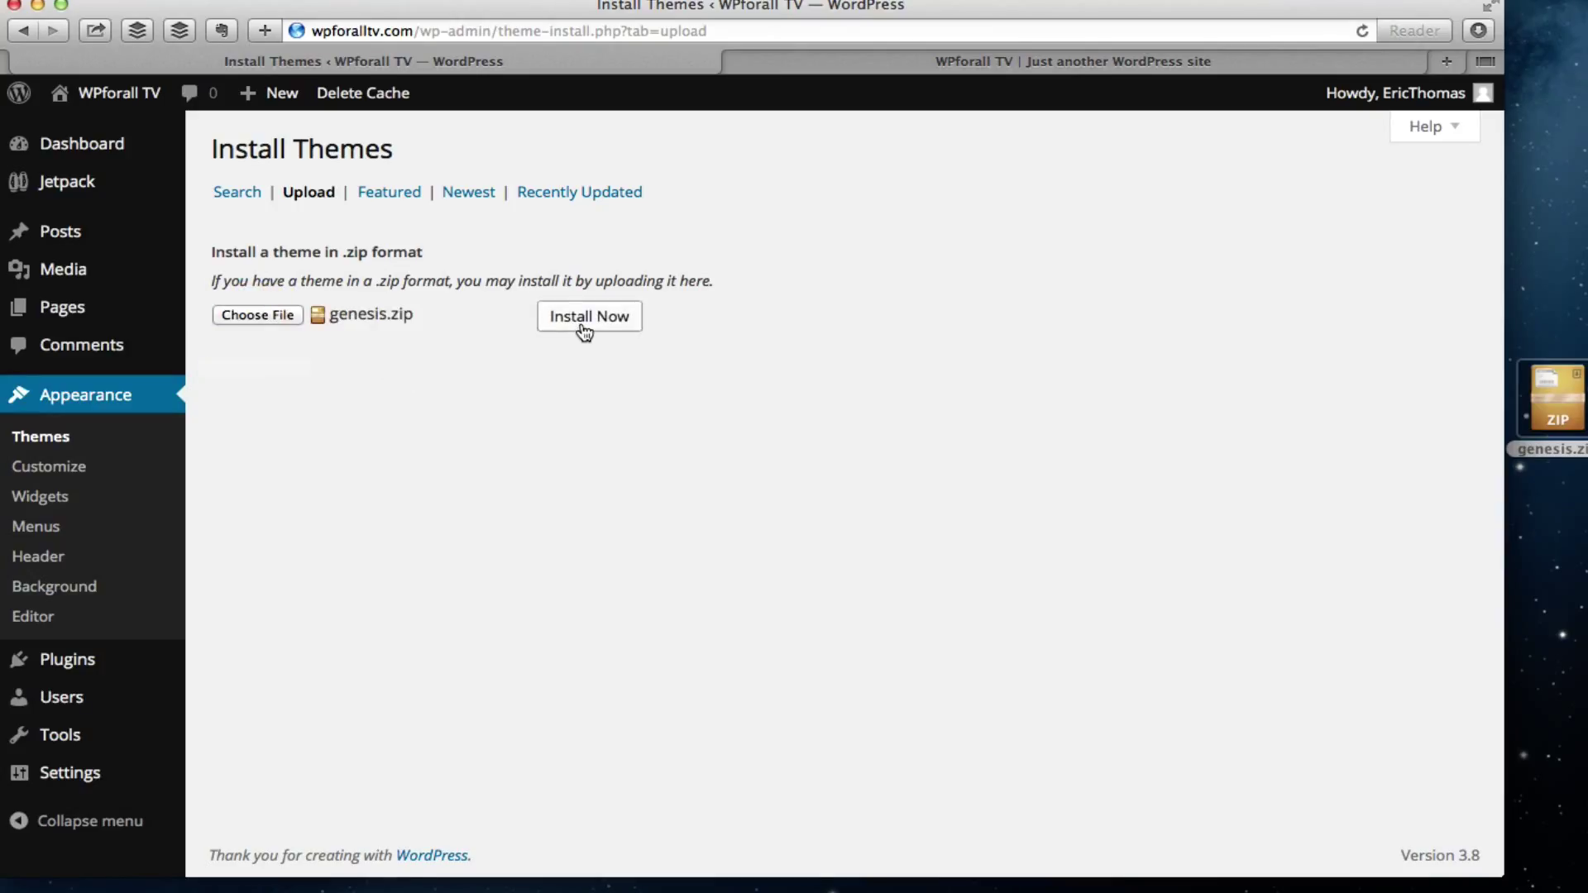
left_click(587, 316)
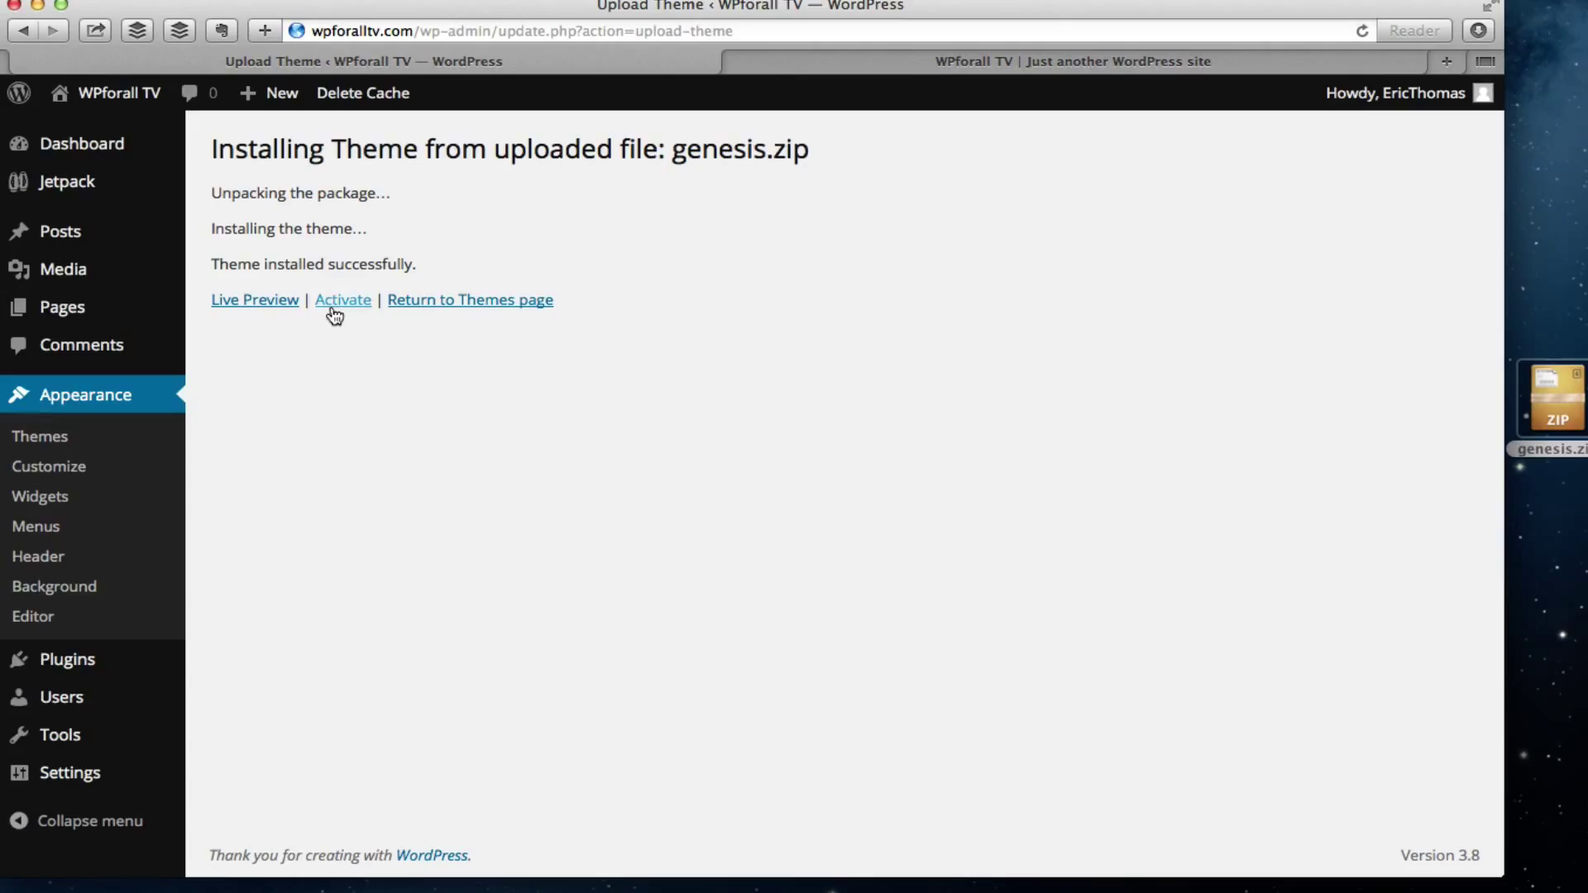
- Activate the newly installed Genesis theme
left_click(342, 300)
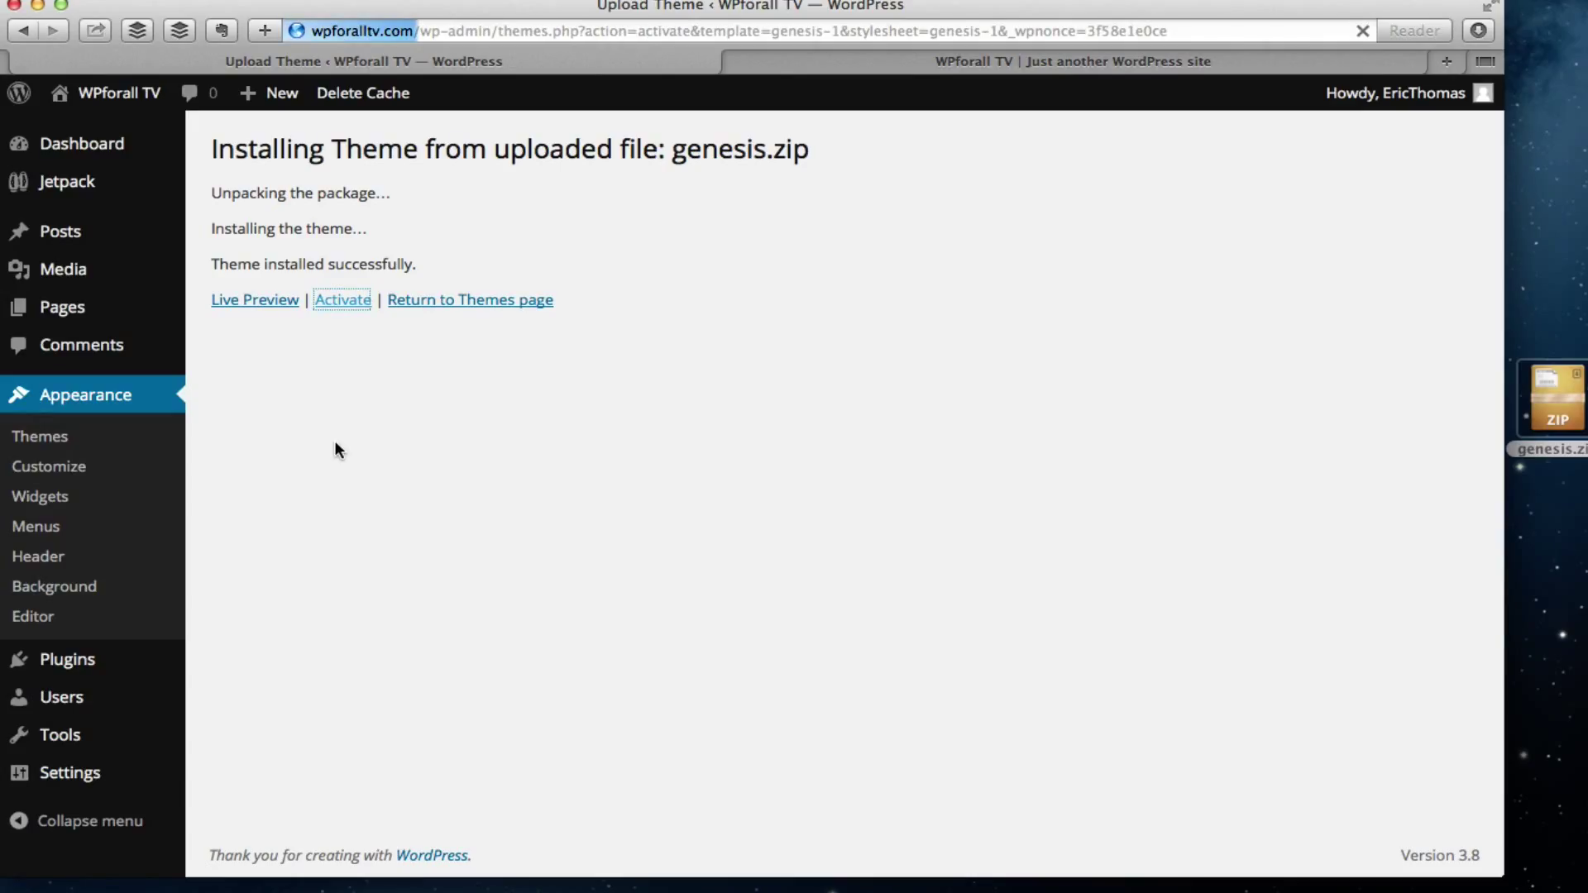
left_click(341, 299)
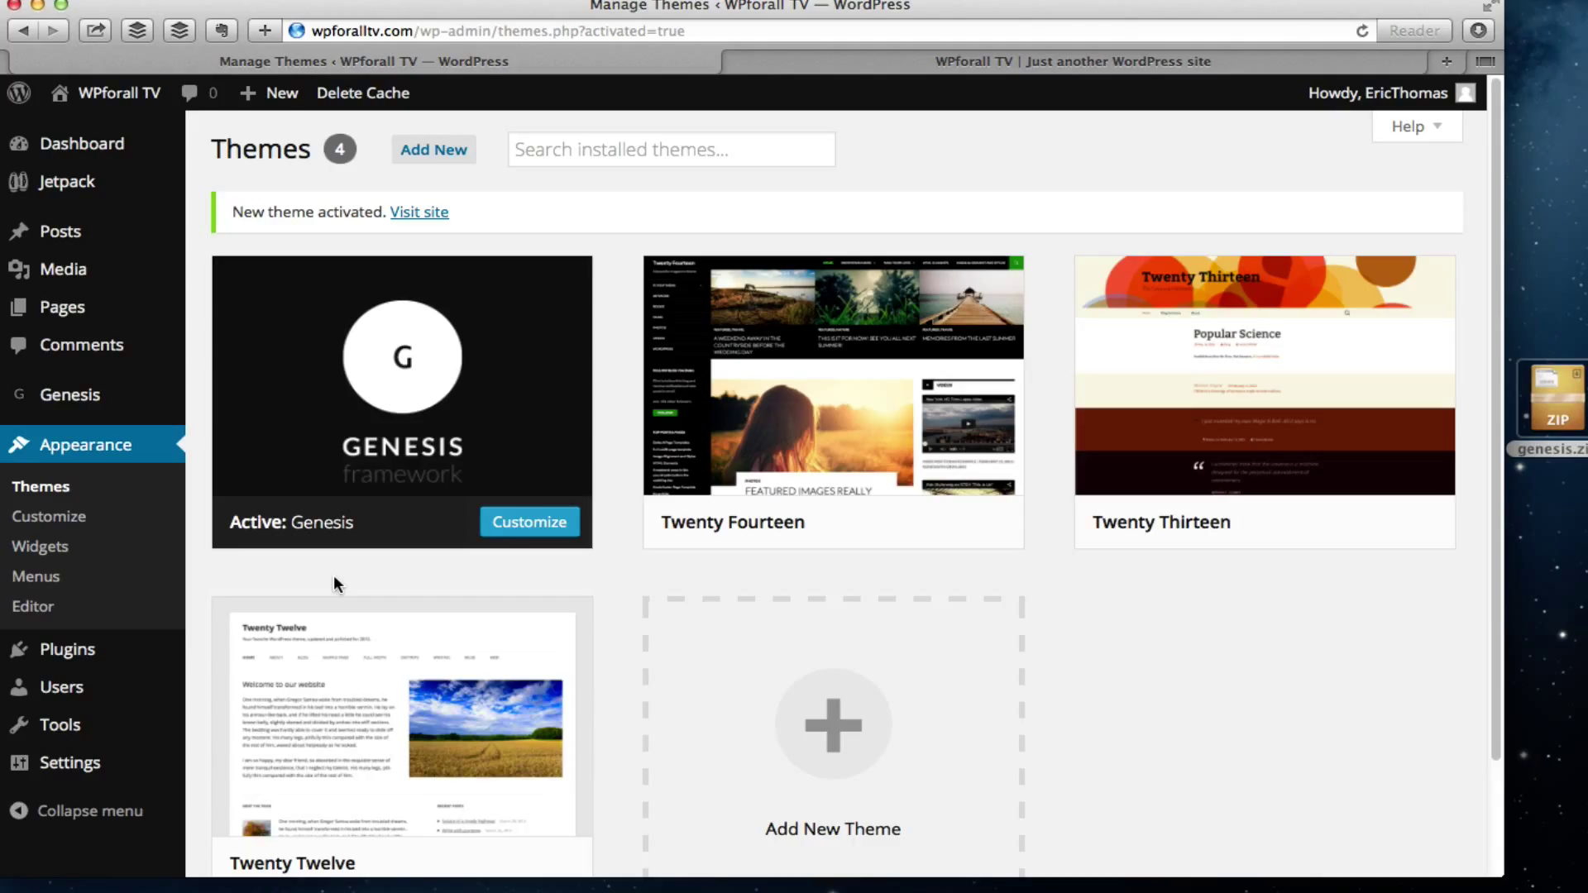
mouse_move(355, 574)
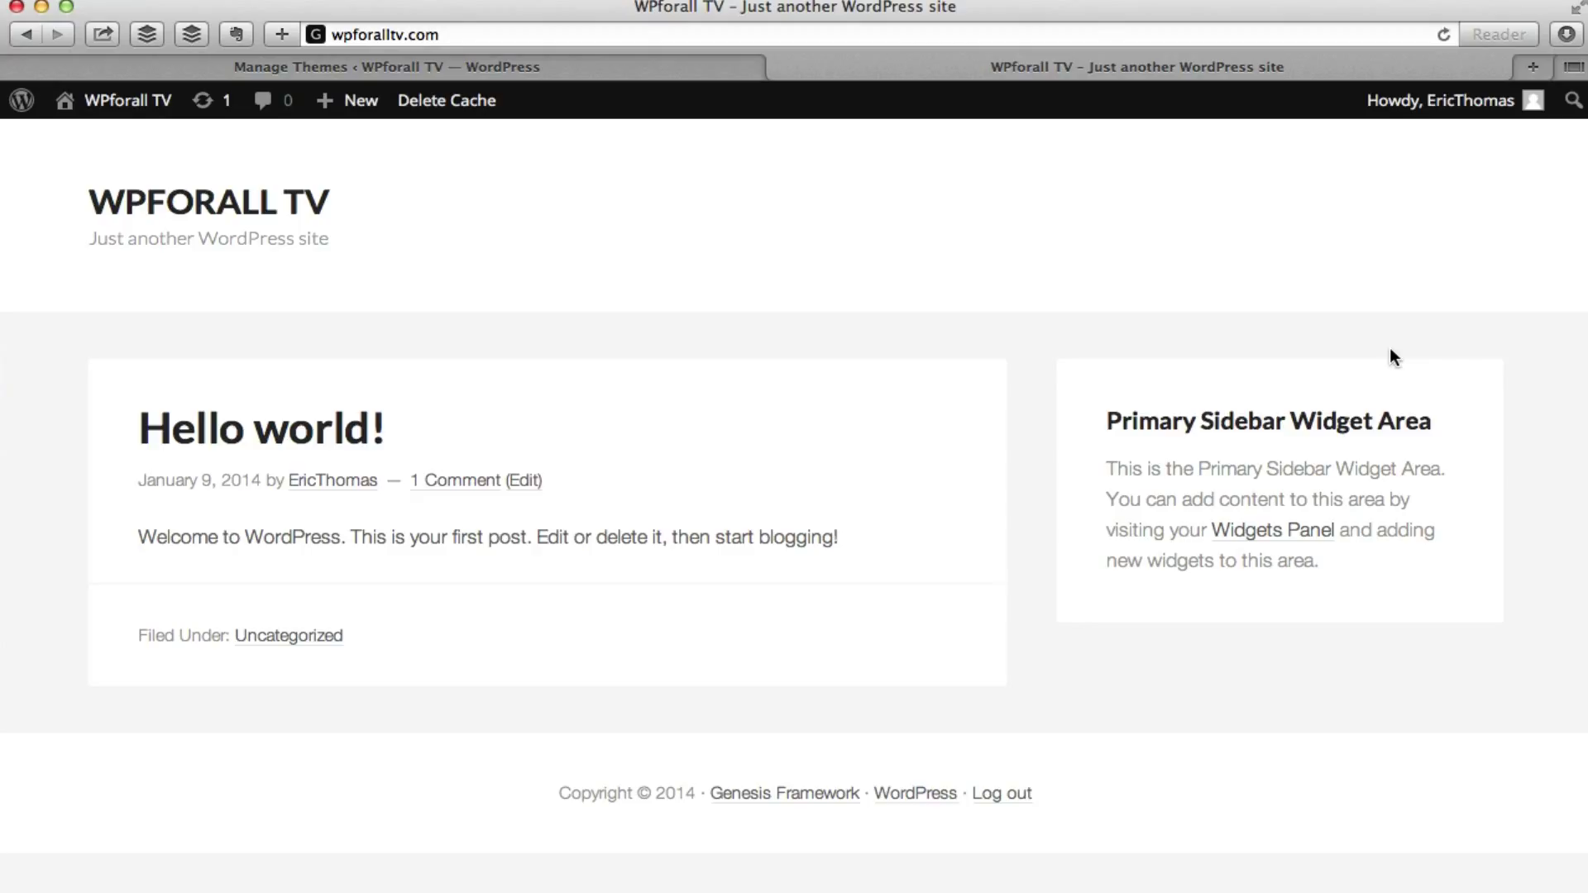
mouse_move(1472, 291)
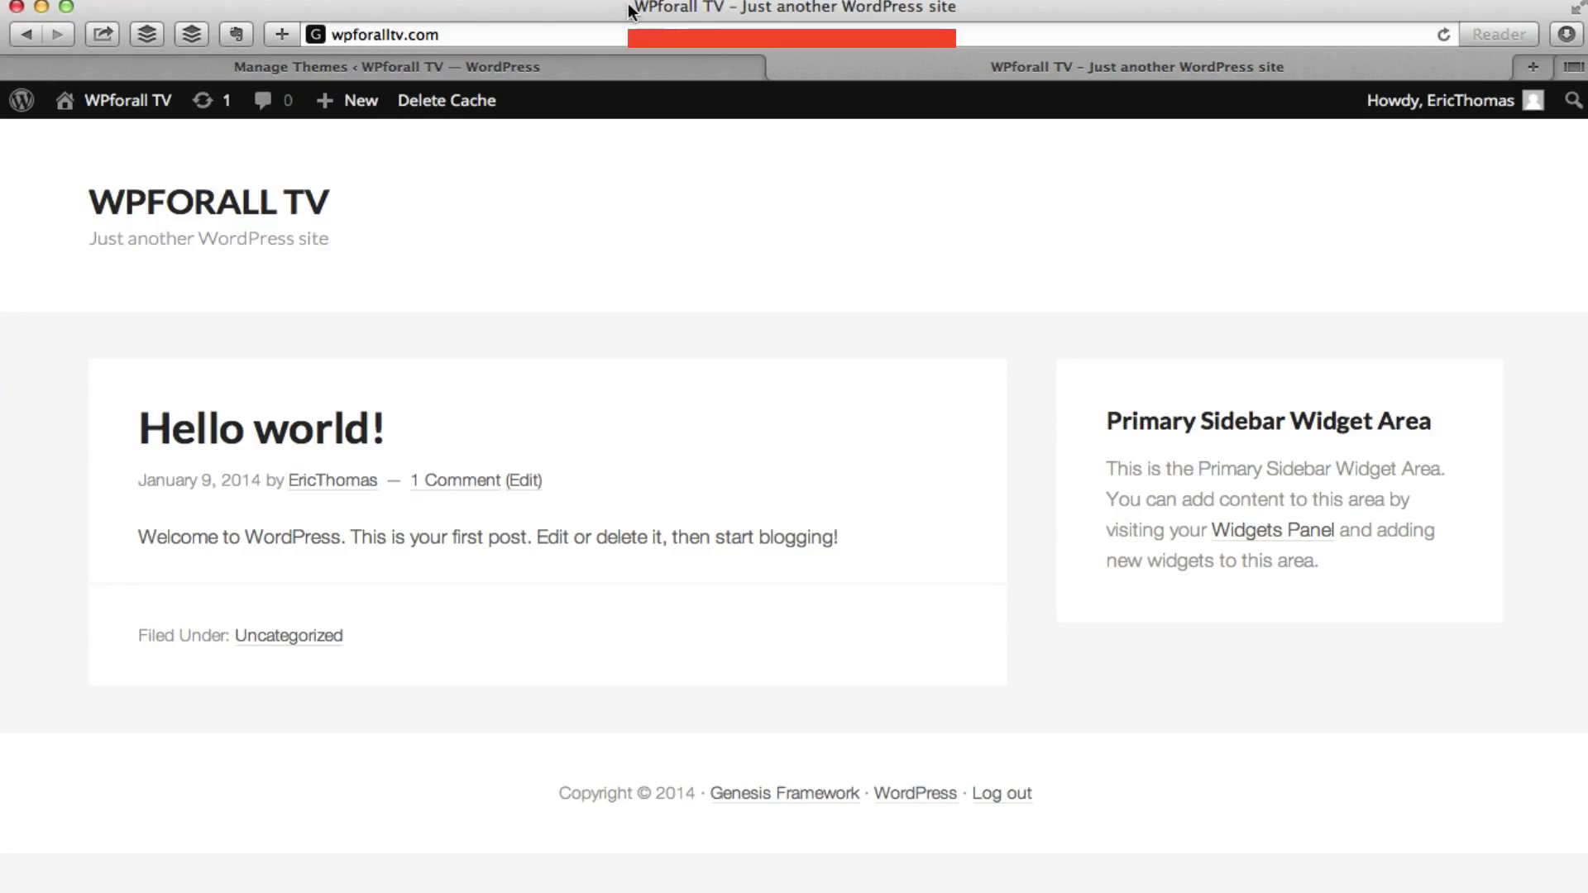
- Return from the live site tab to the Manage Themes admin page
left_click(385, 66)
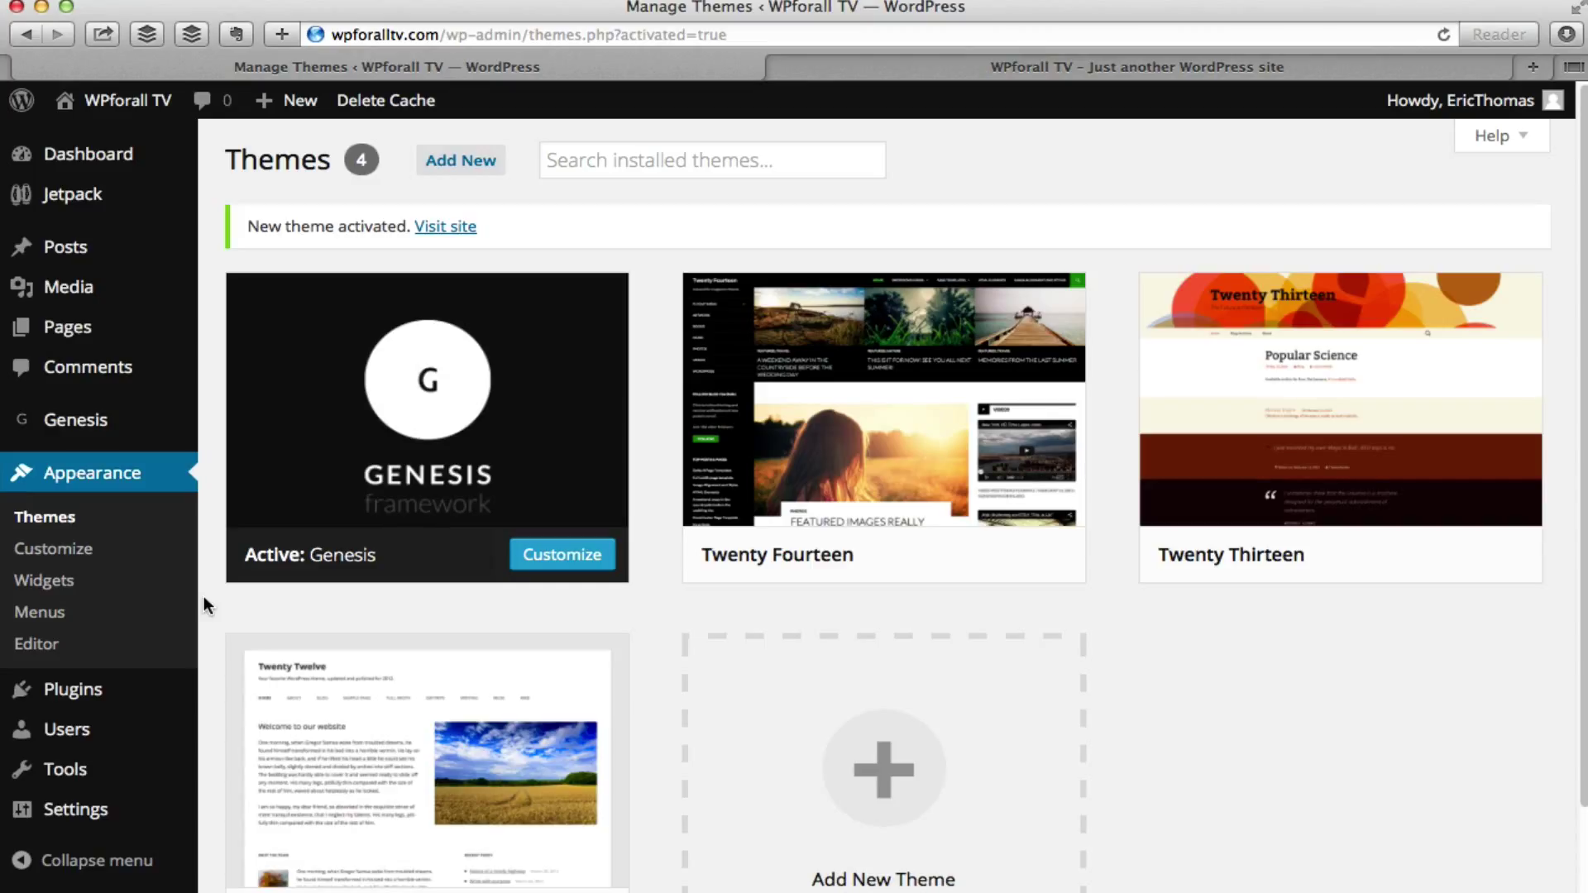
mouse_move(53, 547)
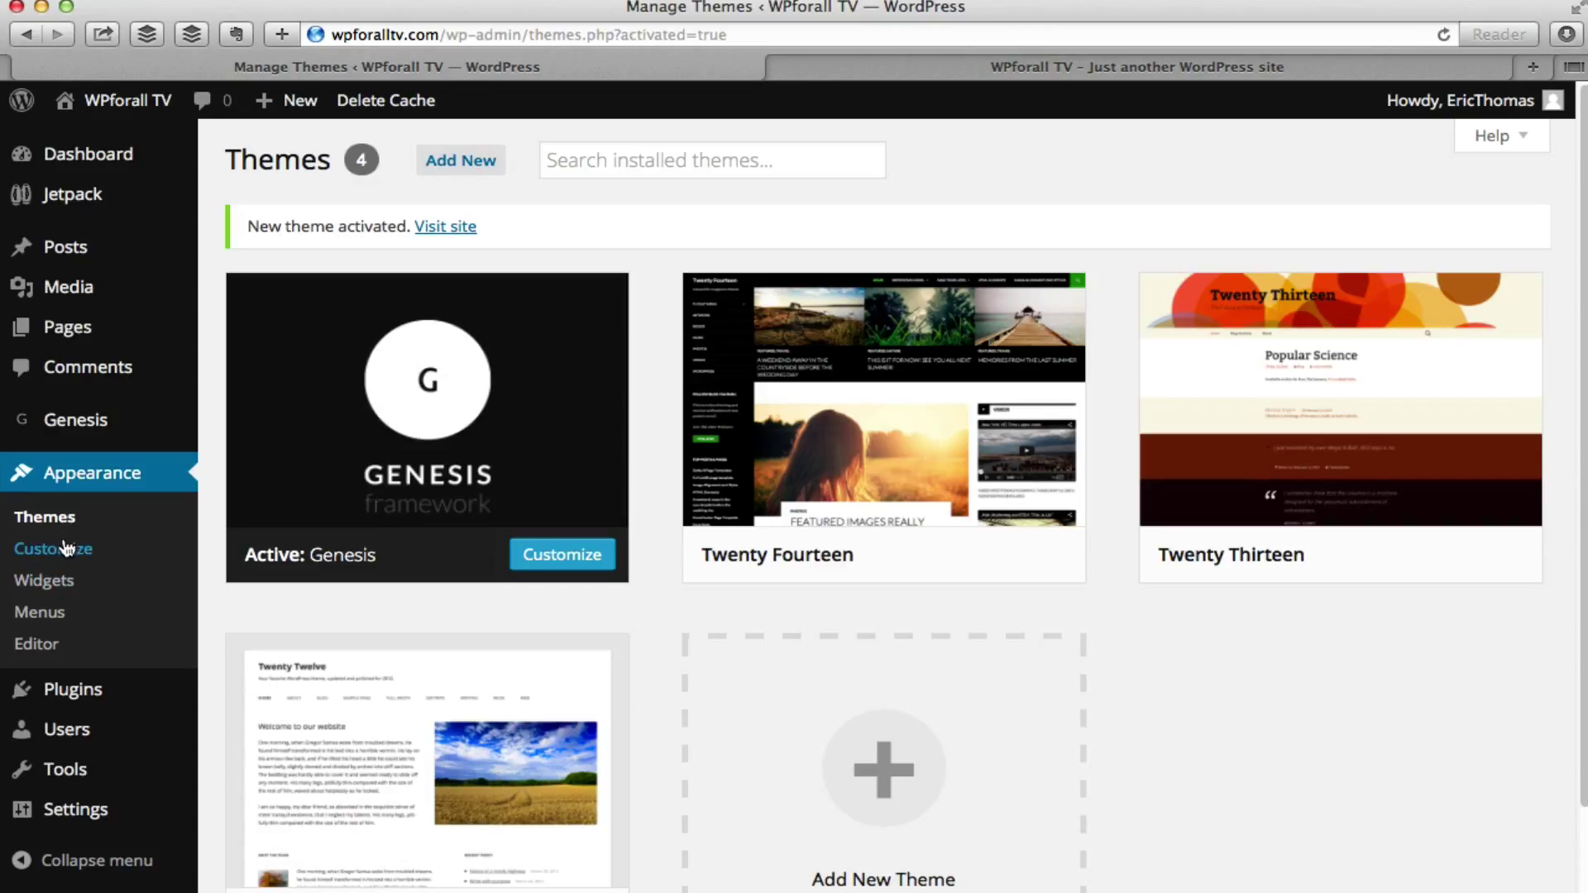
- Launch Appearance > Customize for the active Genesis theme
left_click(53, 548)
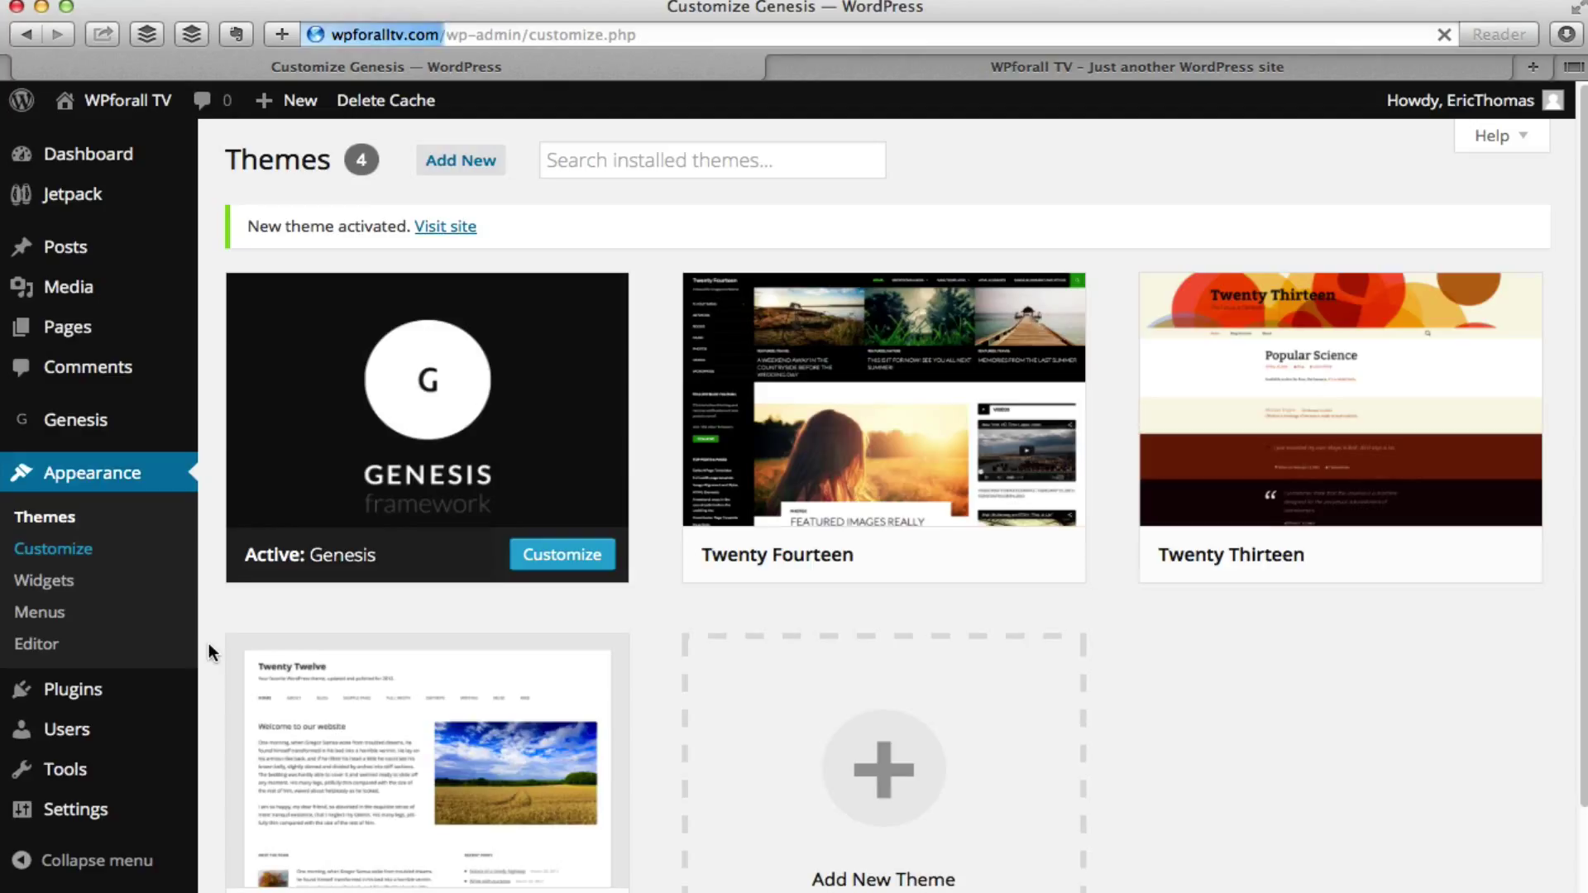
left_click(560, 555)
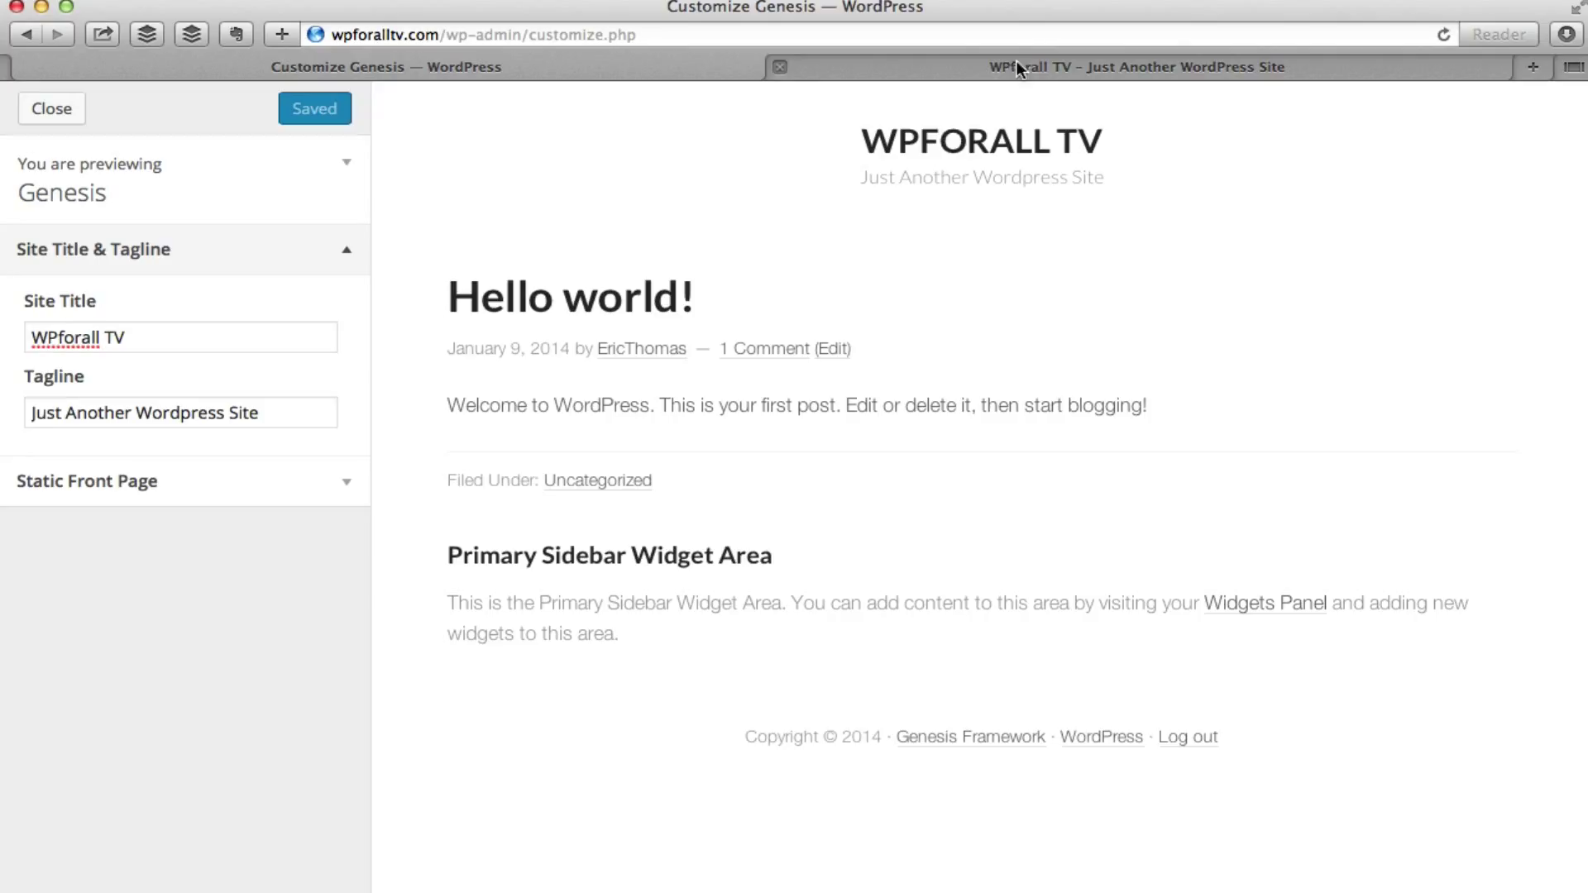
mouse_move(1283, 53)
type("Adventures")
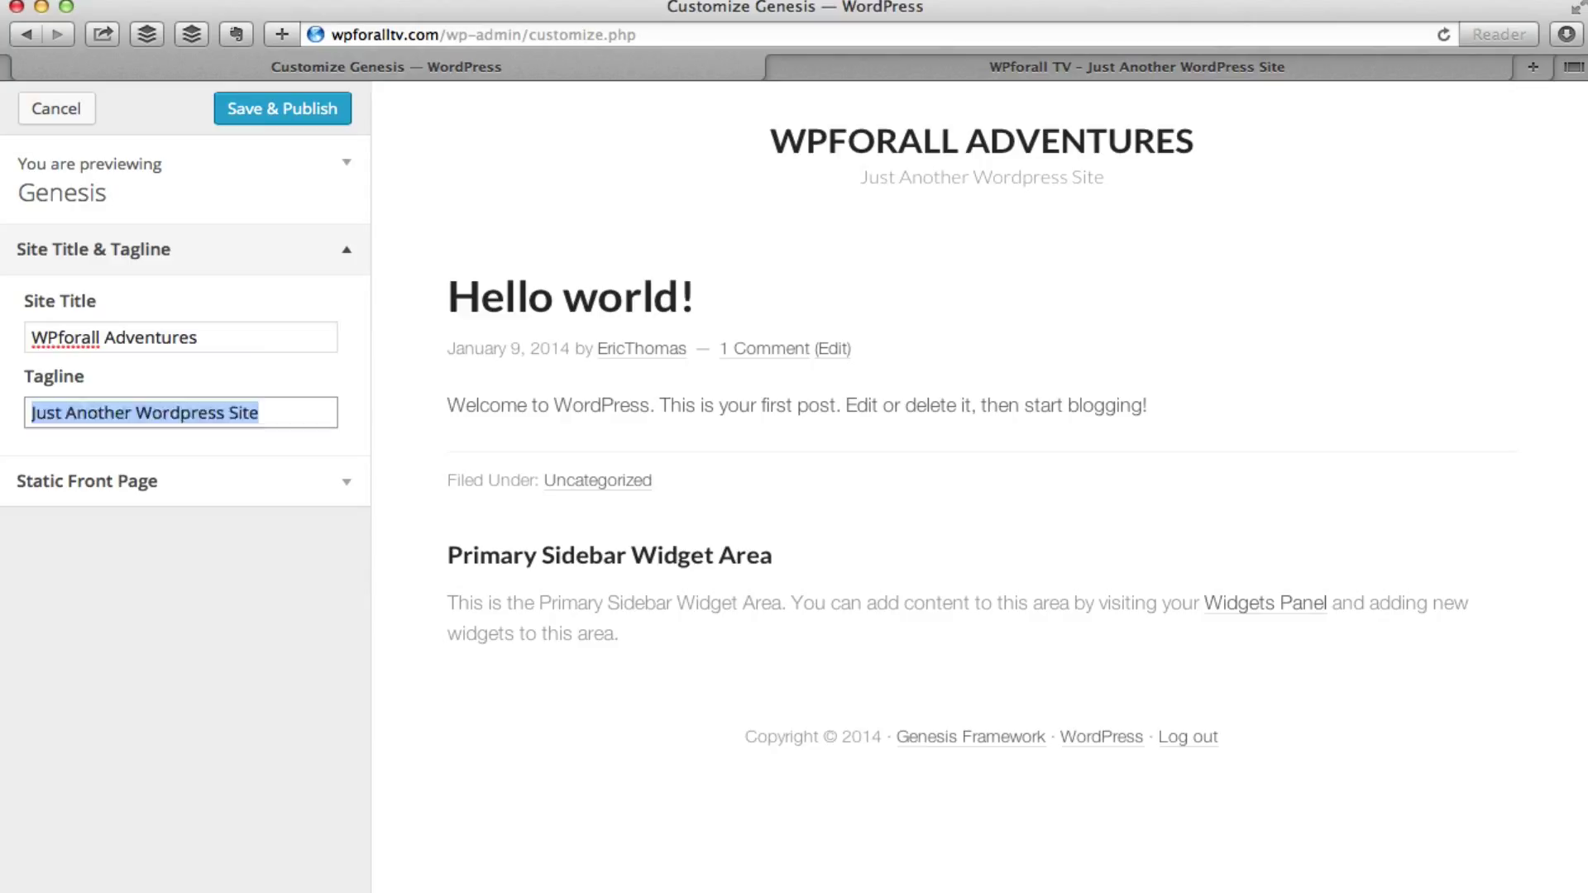
- Set the tagline to Your Travel Destination and Save & Publish the title and tagline
type("Your Travel Desi")
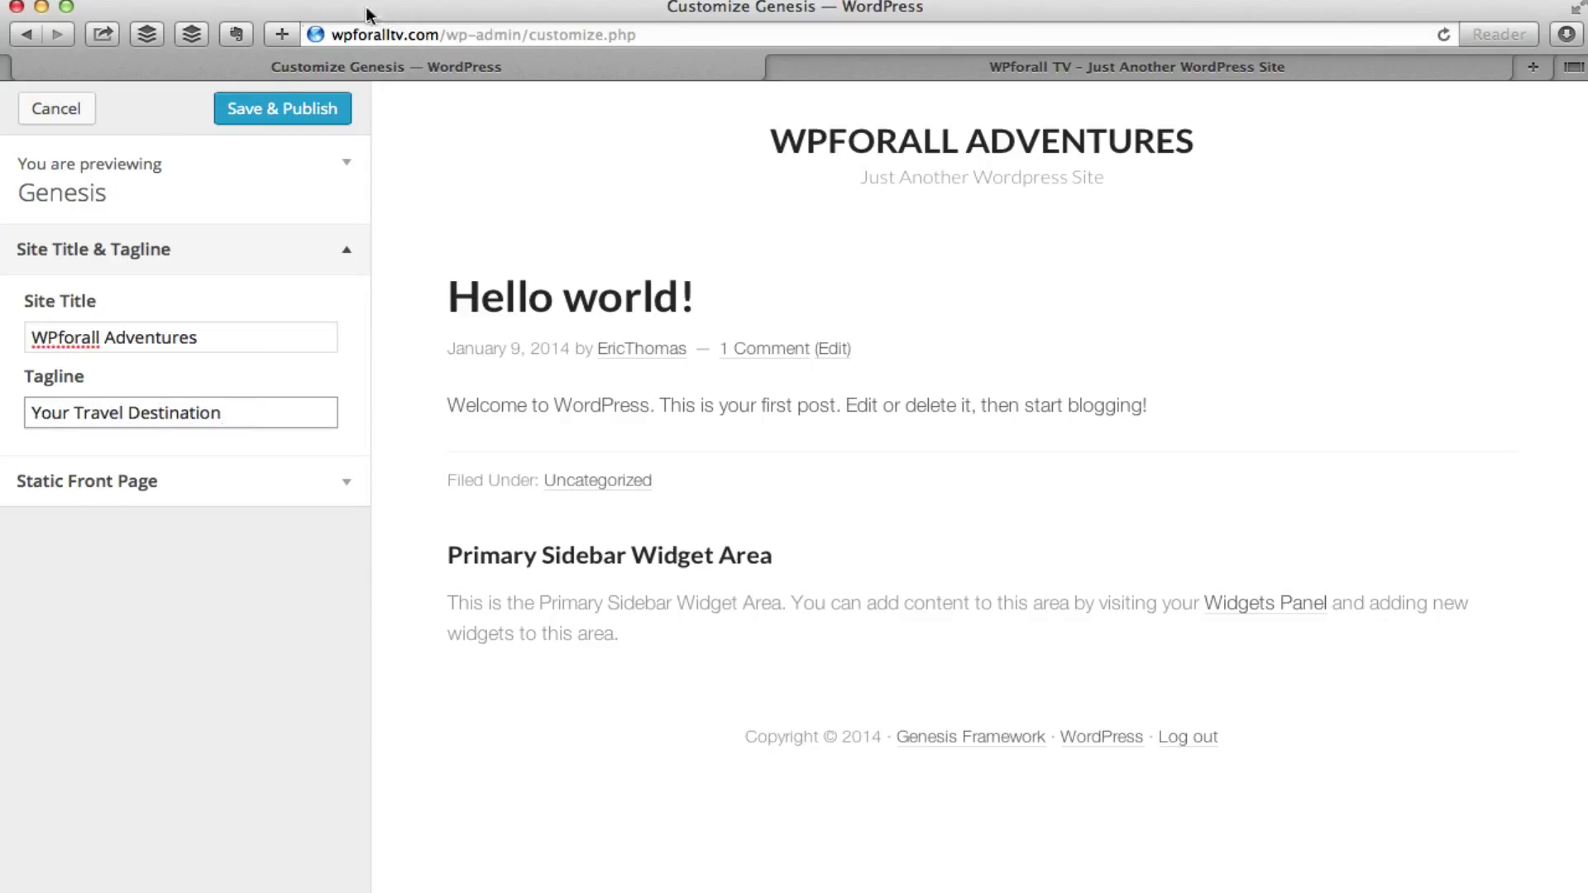
left_click(281, 110)
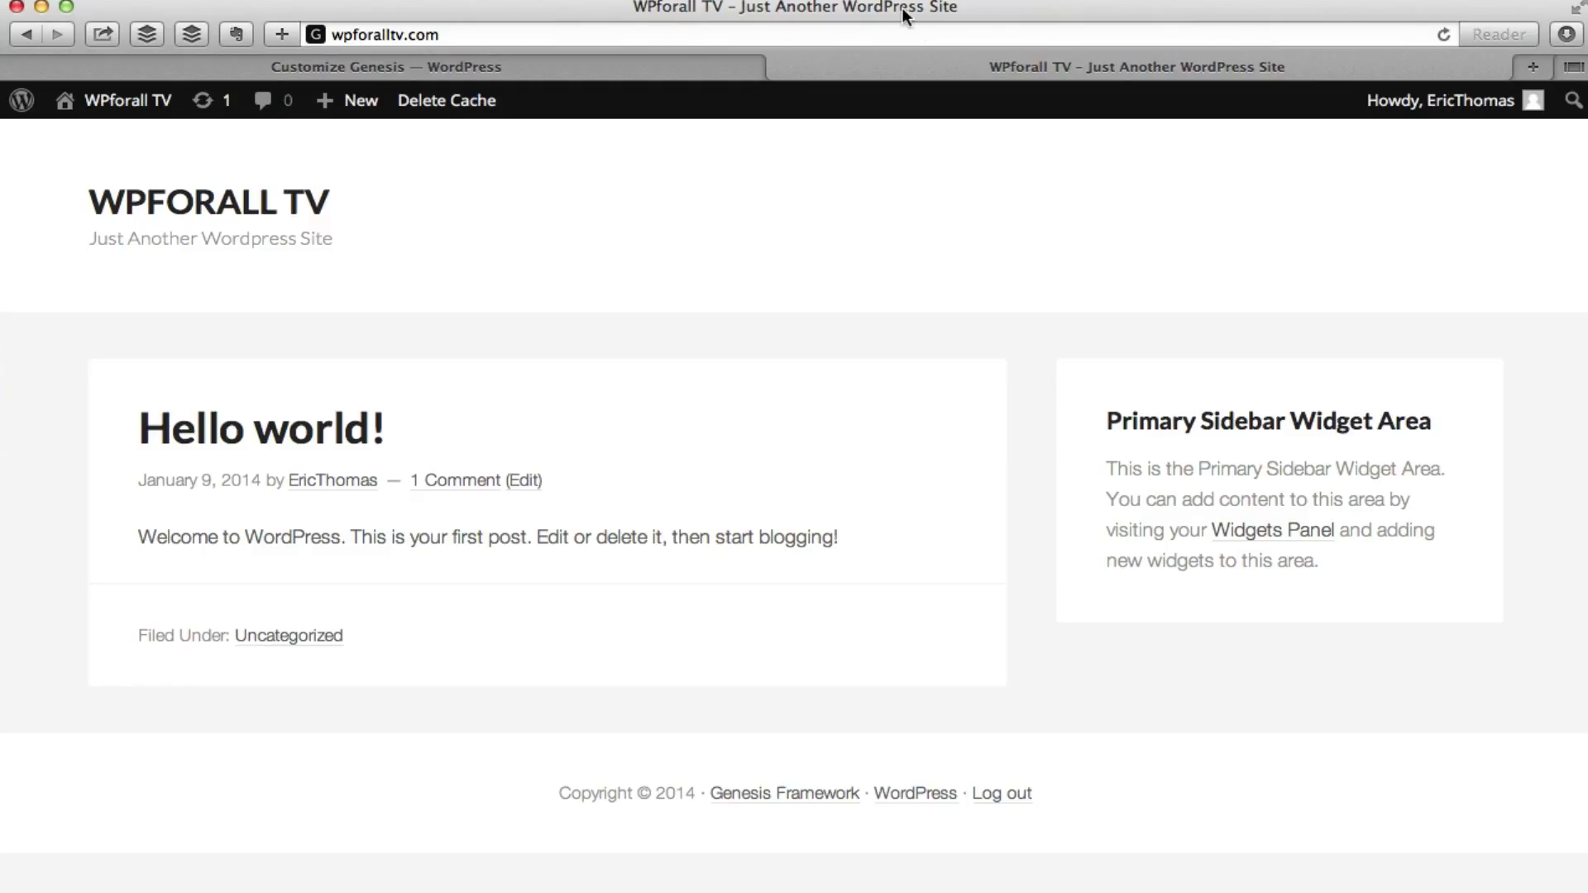
- Reload the live site to show WPforall Adventures / Your Travel Destination
left_click(1442, 33)
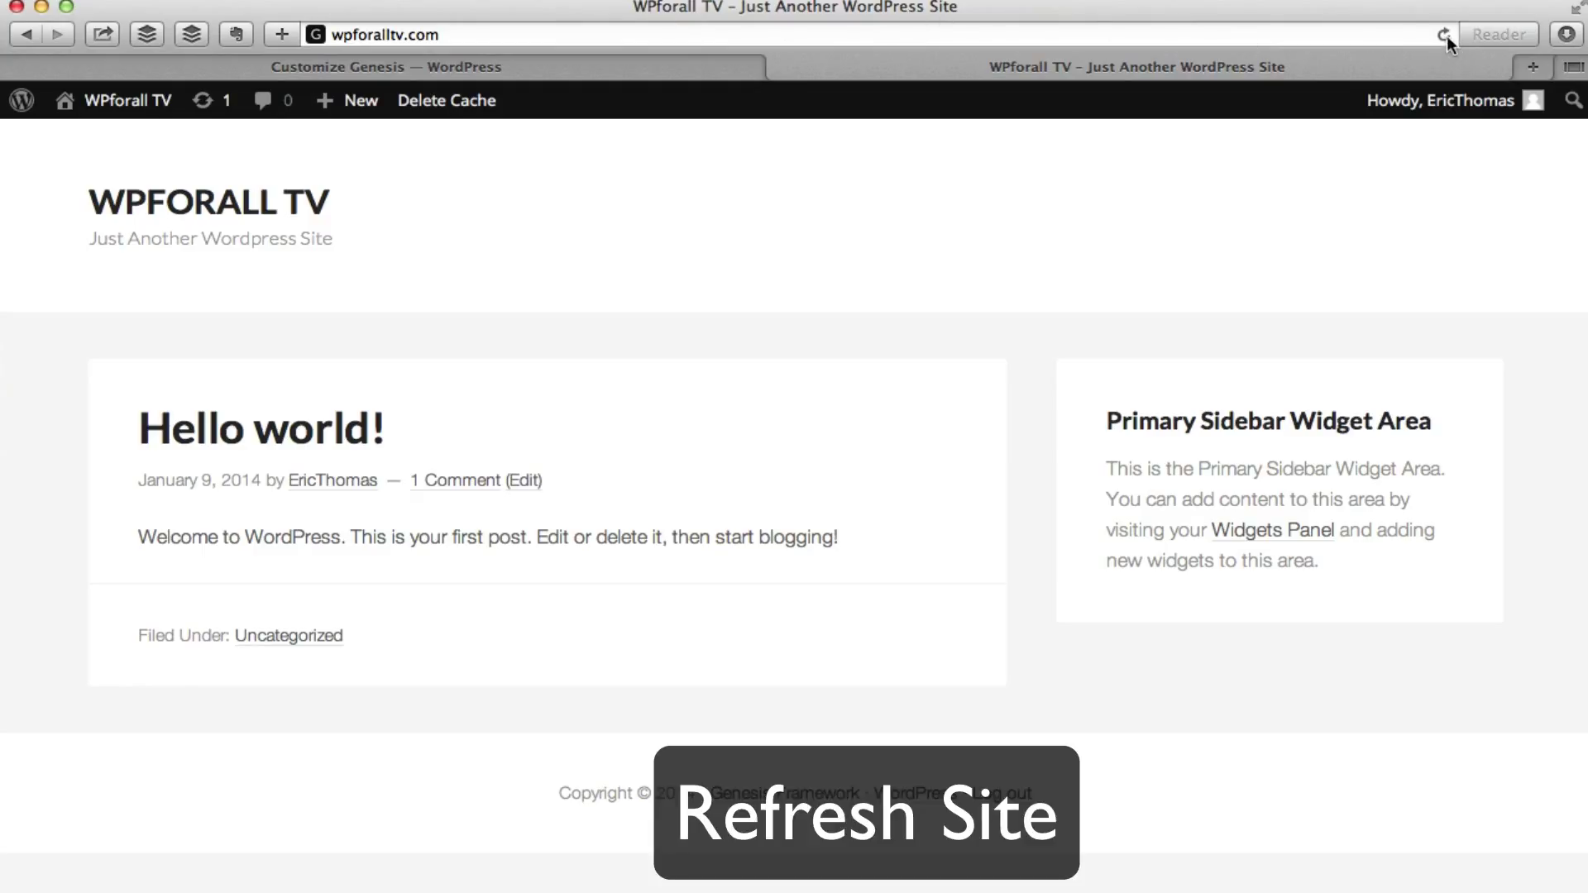
left_click(1442, 33)
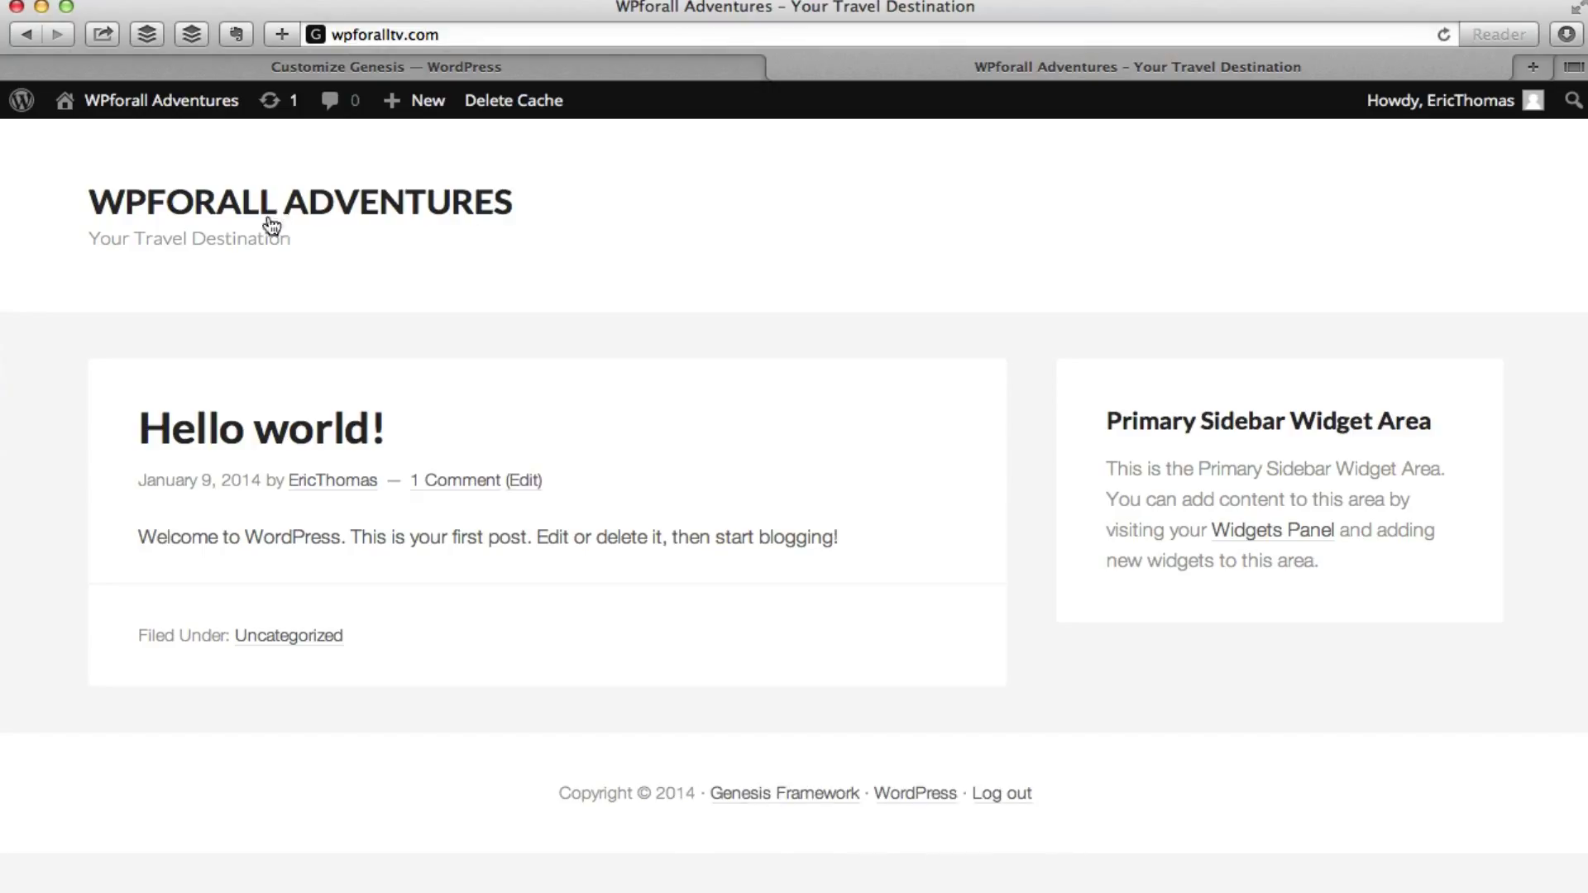
mouse_move(150, 265)
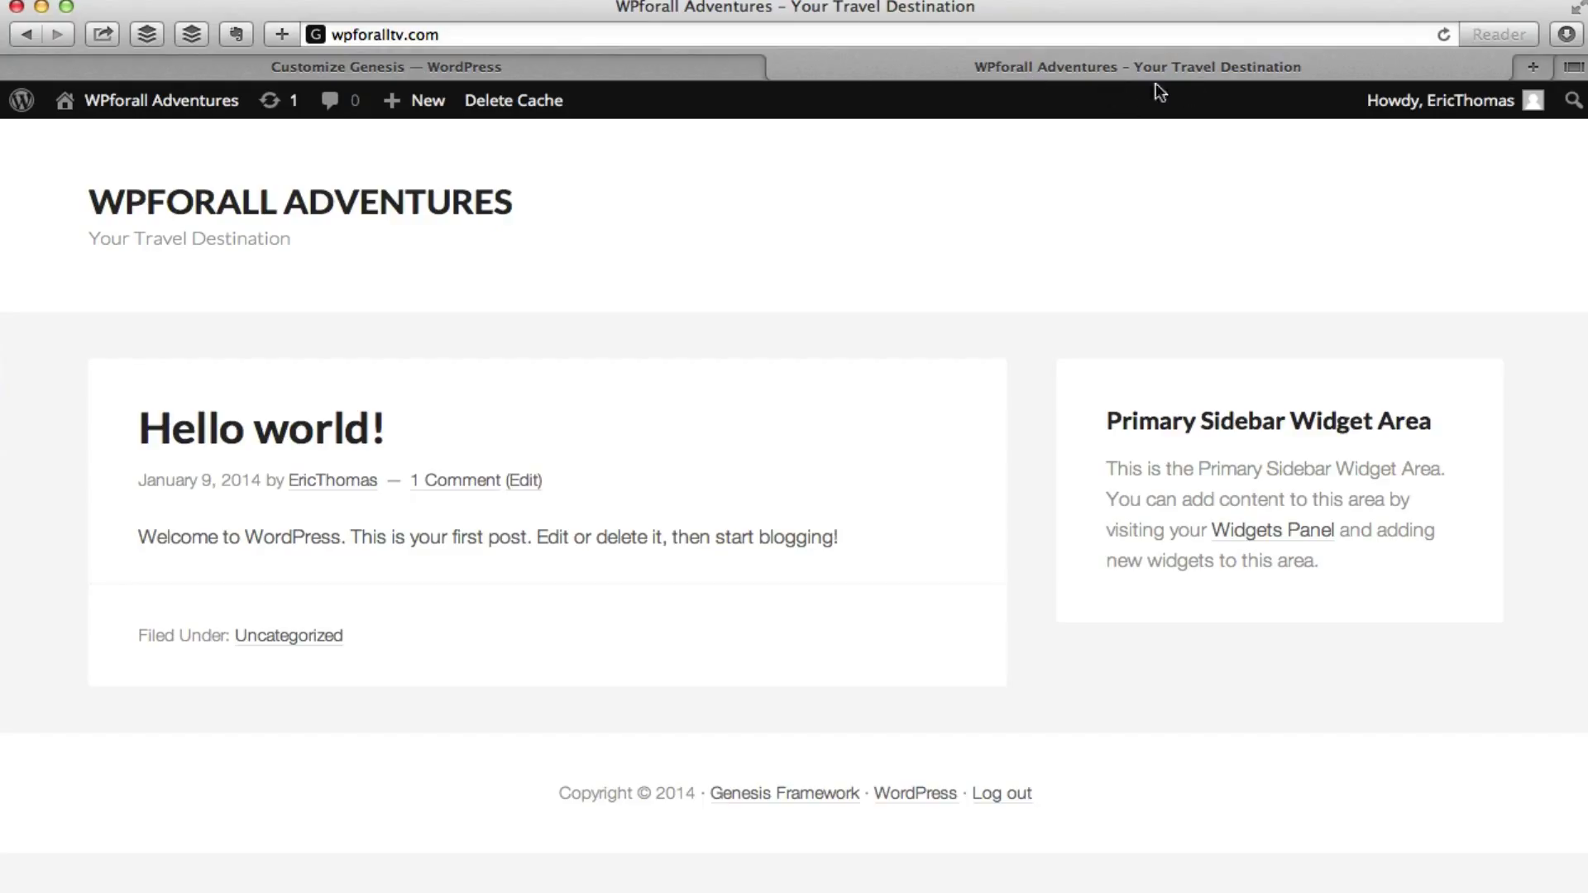
mouse_move(868, 25)
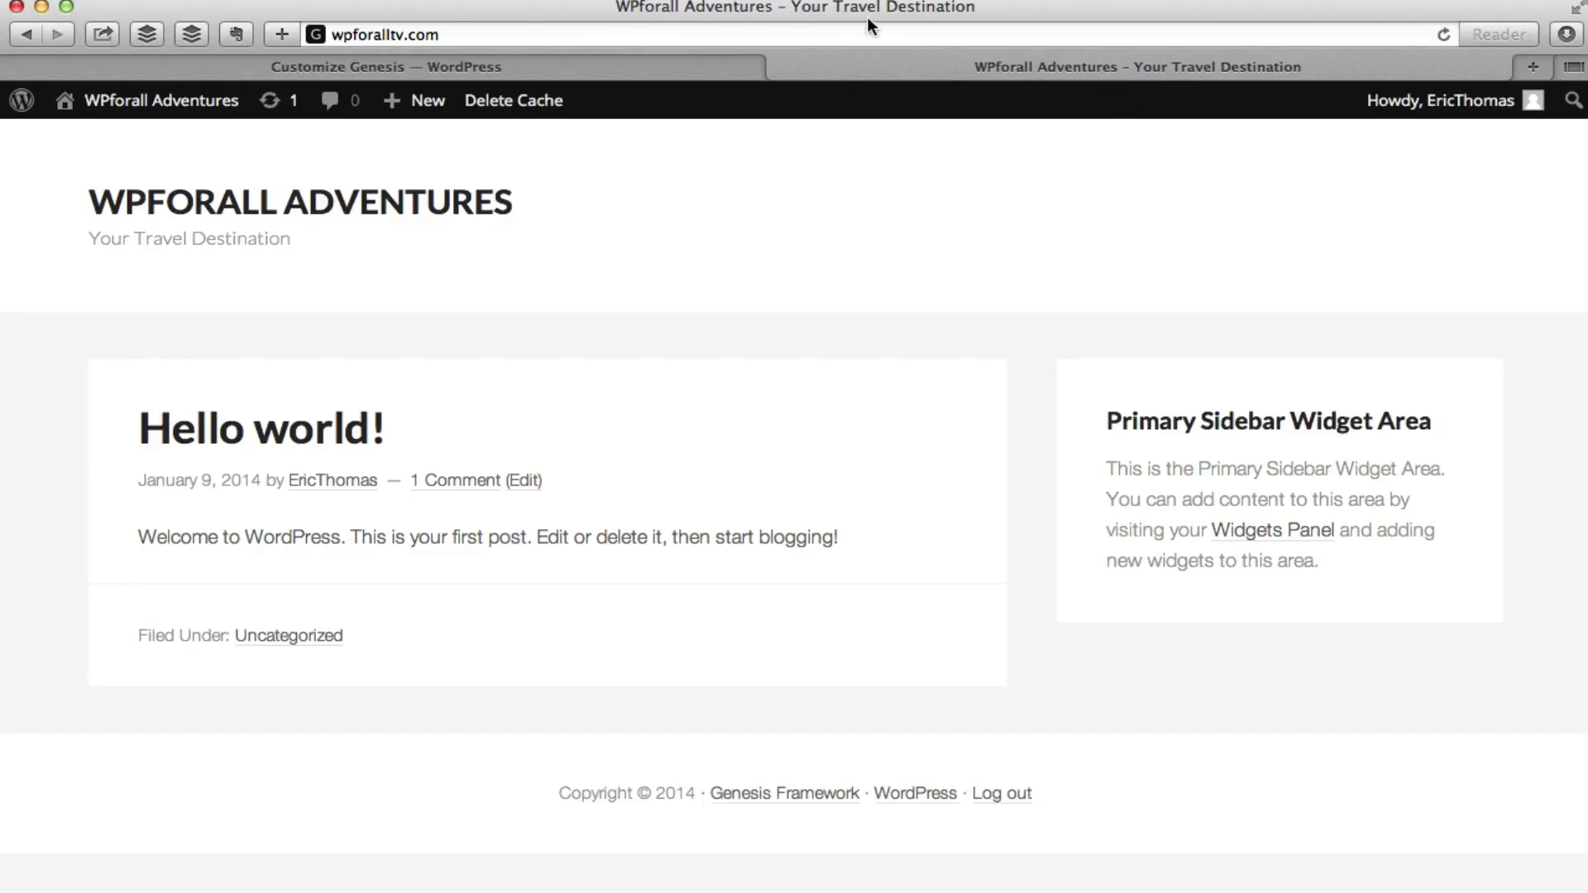